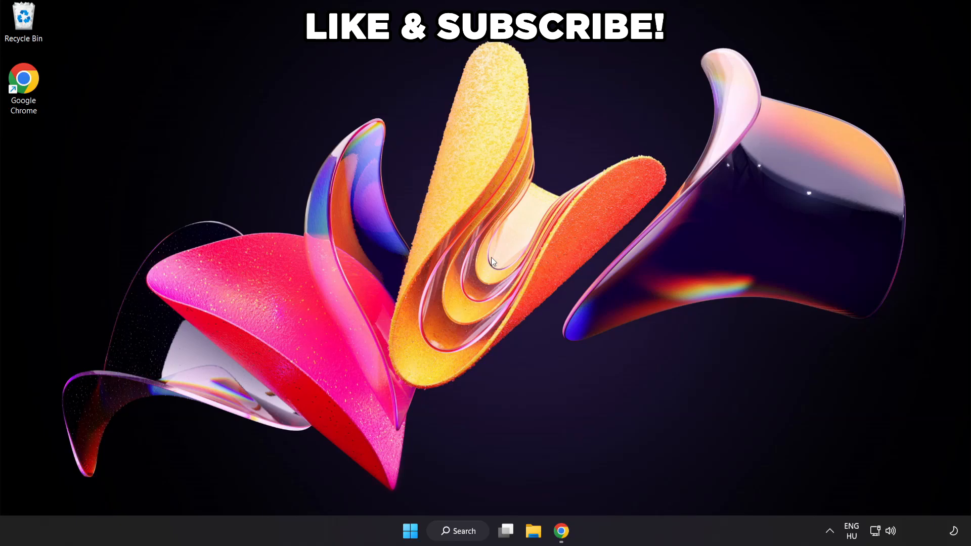
mouse_move(458, 531)
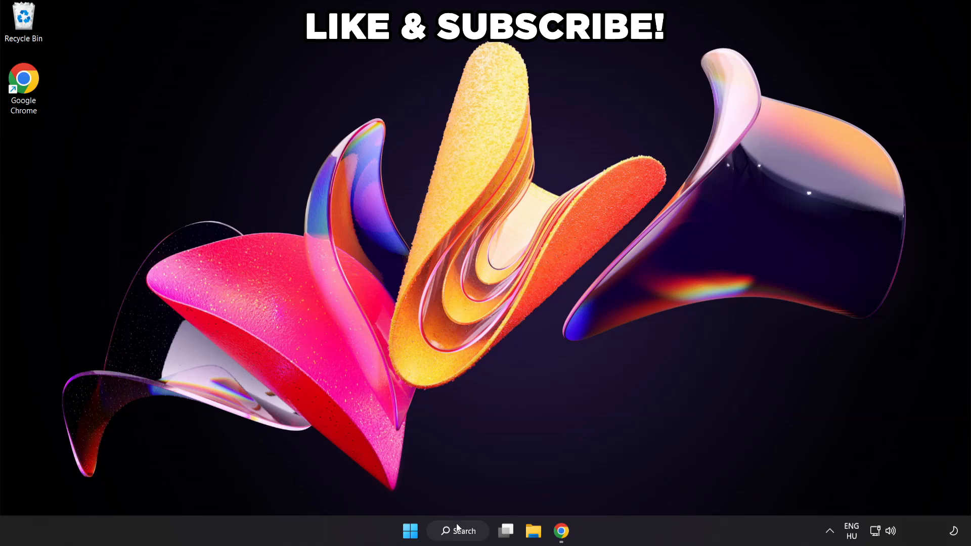
- Search 'edit power plan', make High performance the active plan, and close Power Options
click(457, 531)
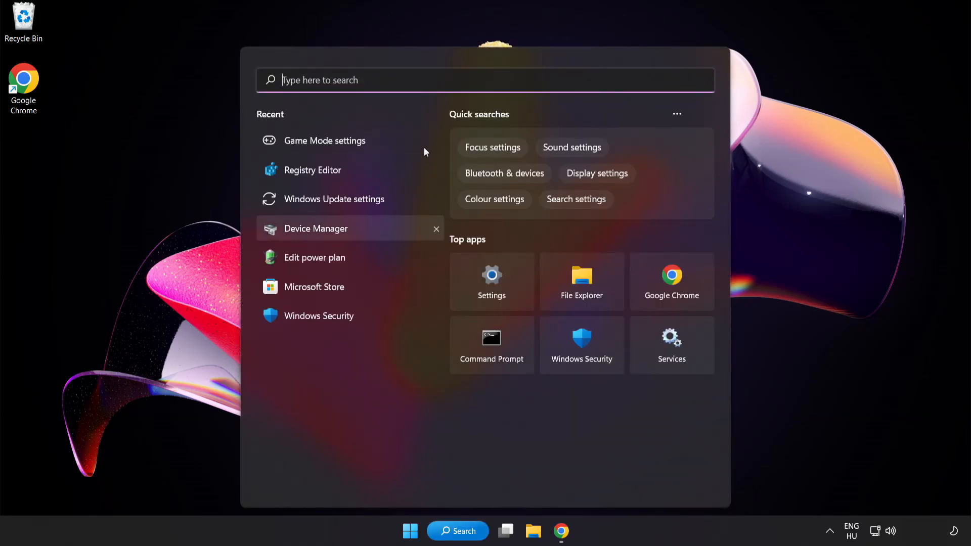
text(edit power plan)
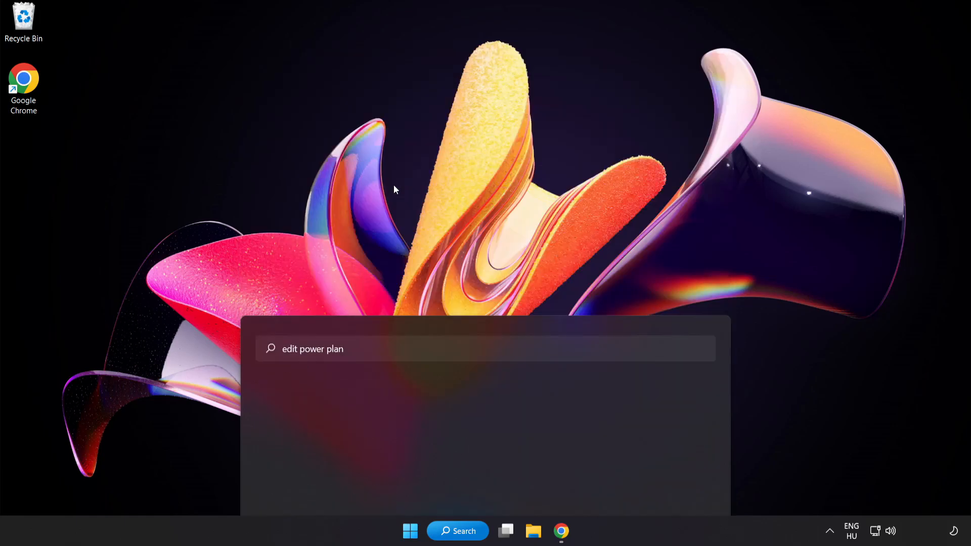
key(Enter)
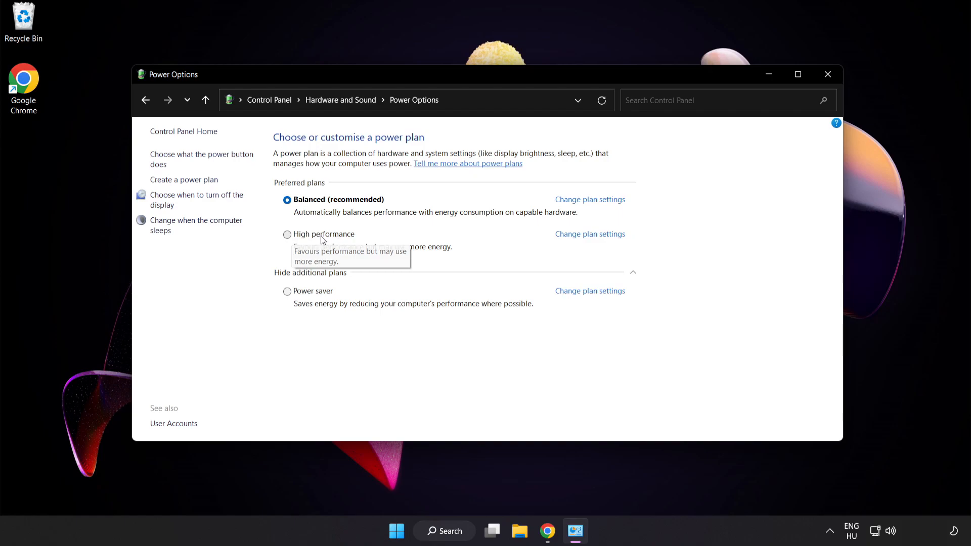
click(287, 233)
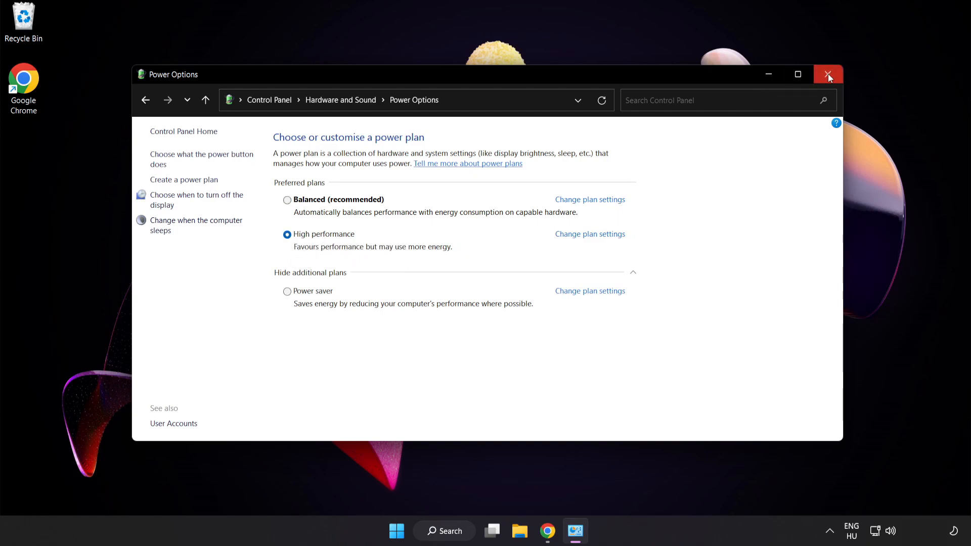
mouse_move(829, 74)
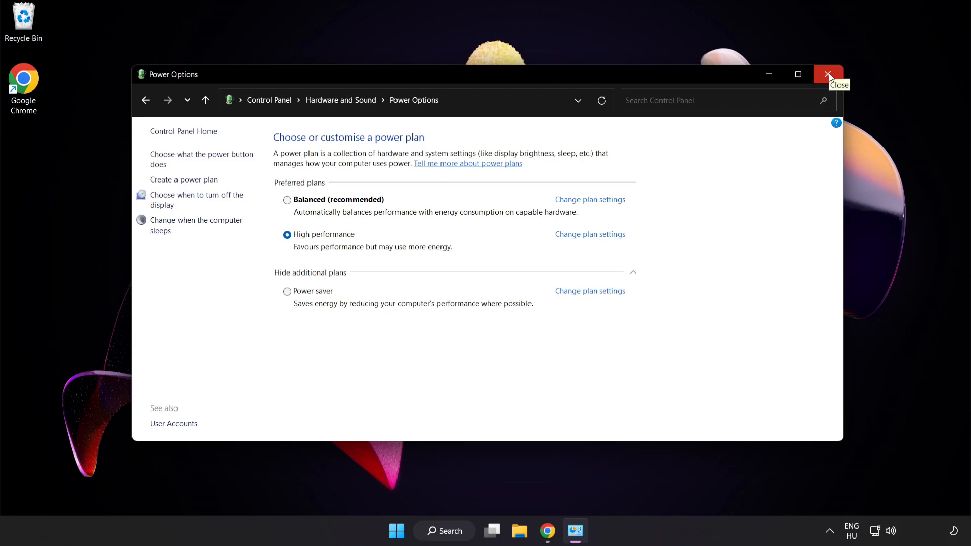
click(828, 74)
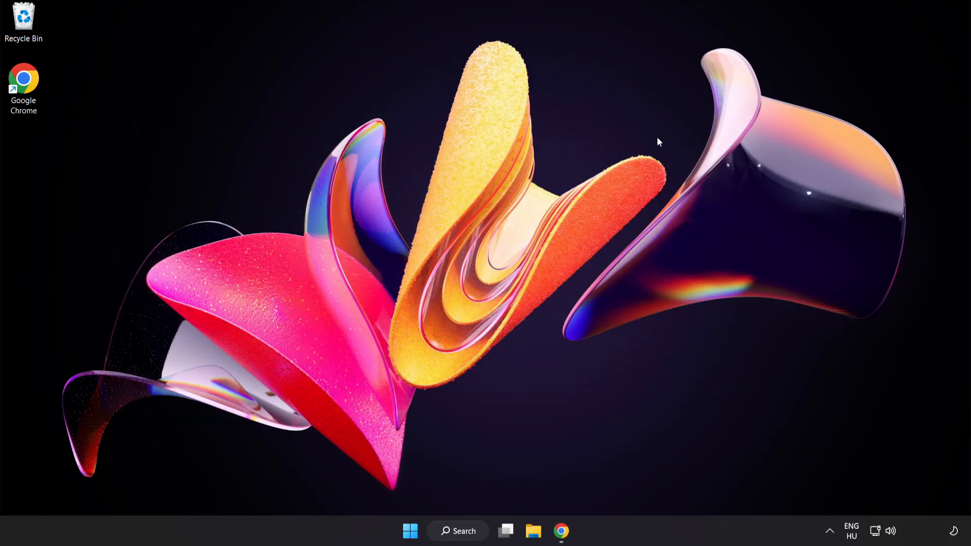
mouse_move(469, 536)
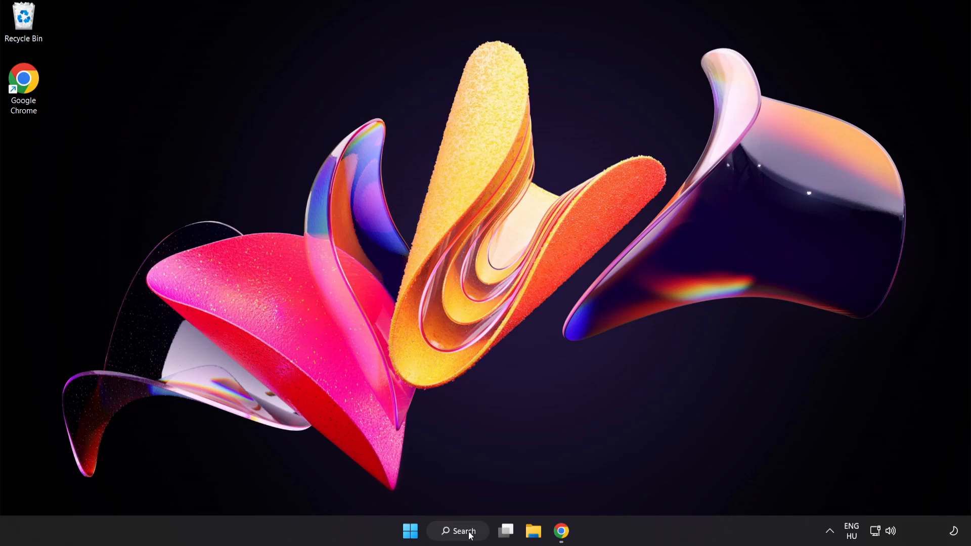
- Open Device Manager via search and reveal the VMware SVGA 3D display adapter's actions
click(457, 531)
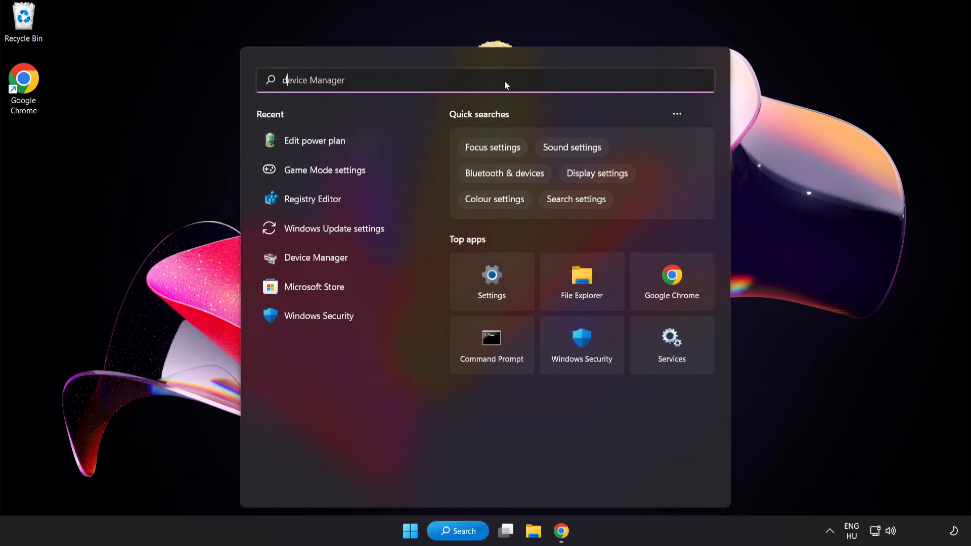
text(device manager)
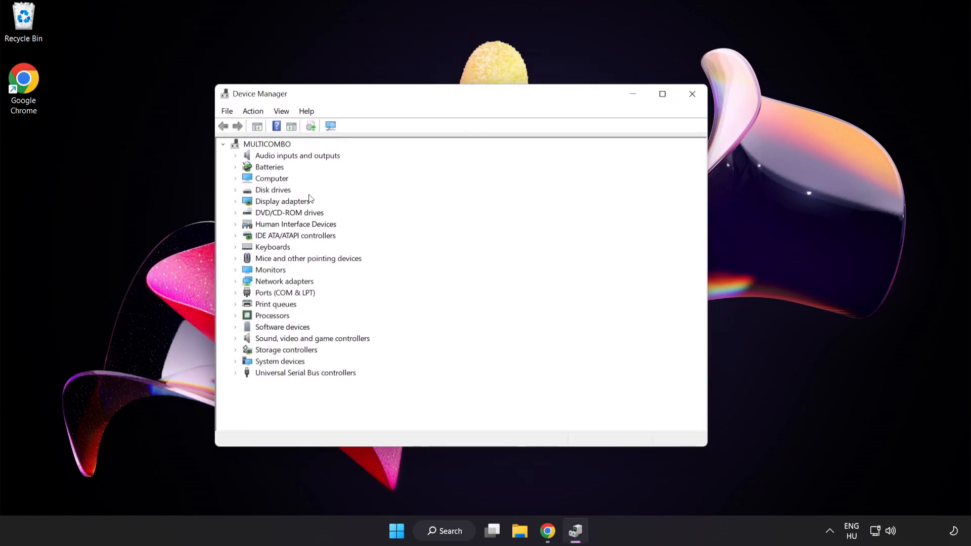
click(282, 200)
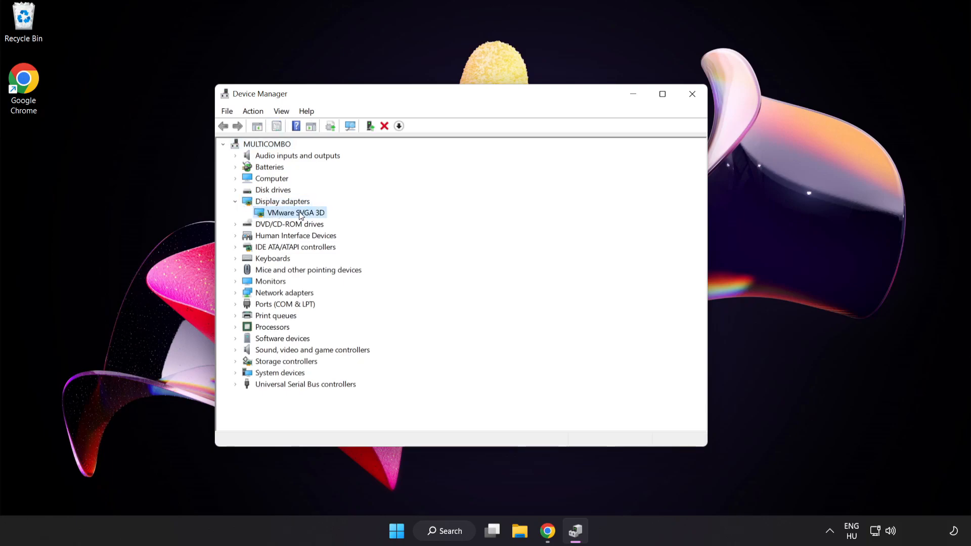
mouse_move(318, 219)
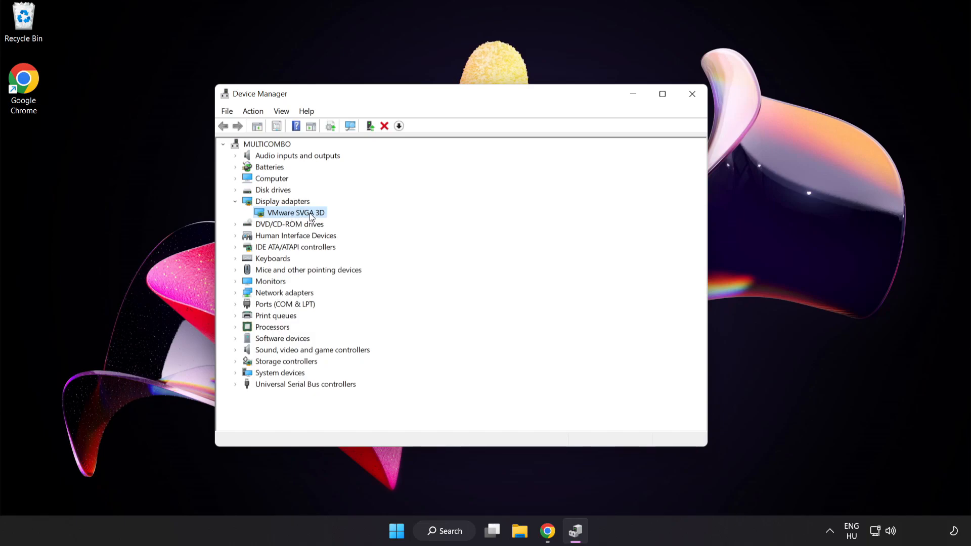
right_click(291, 212)
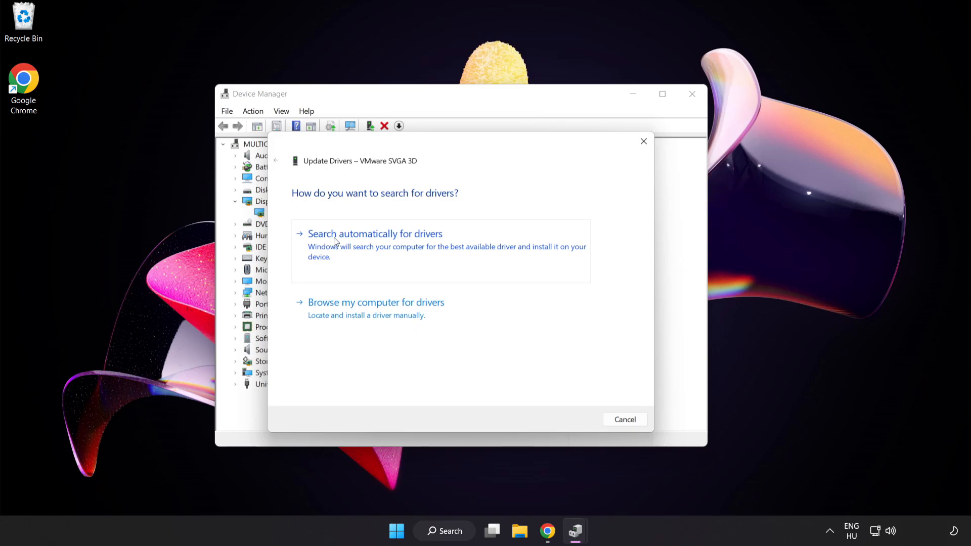
- Search automatically for a better driver, accept the 'best driver installed' result, and close Device Manager
click(375, 234)
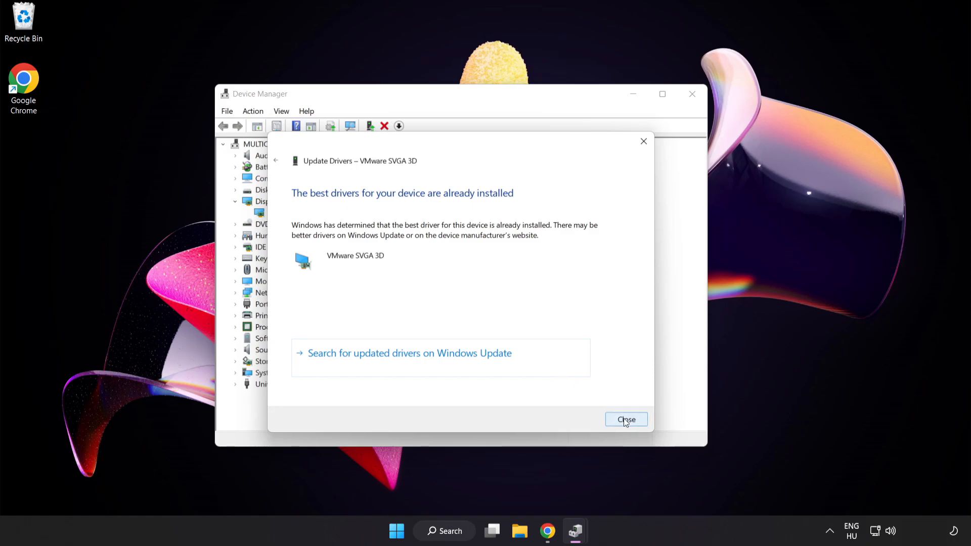
click(625, 419)
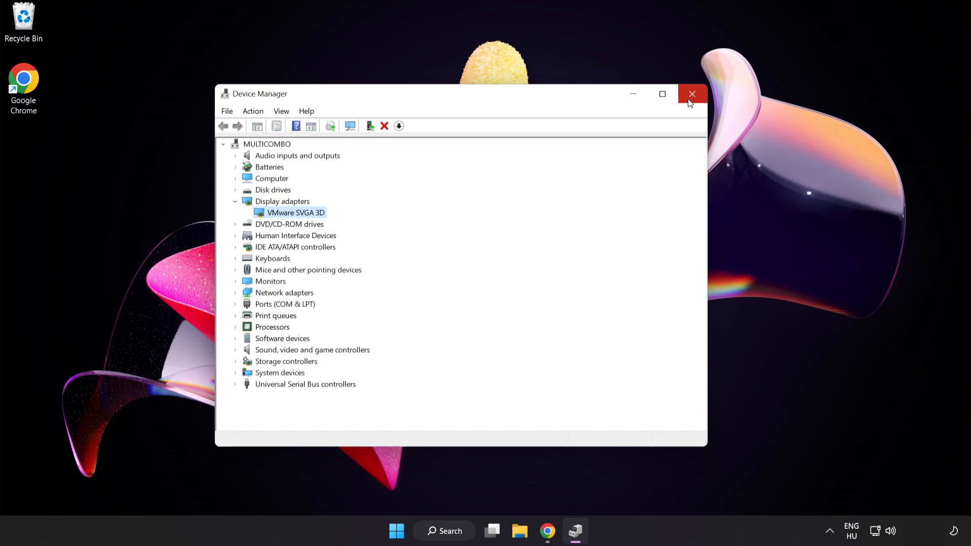
click(692, 93)
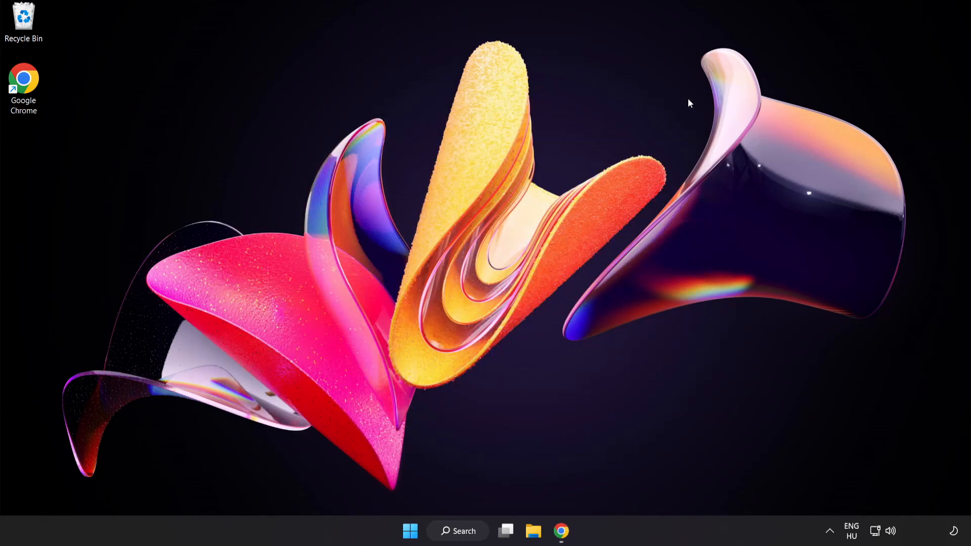
mouse_move(483, 499)
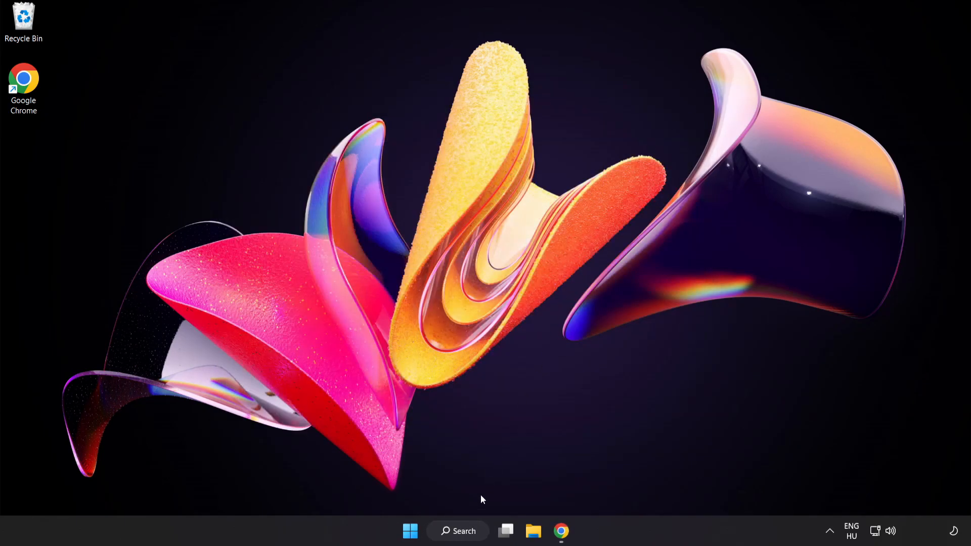
- Search 'game mode settings' and switch Game Mode on
click(457, 531)
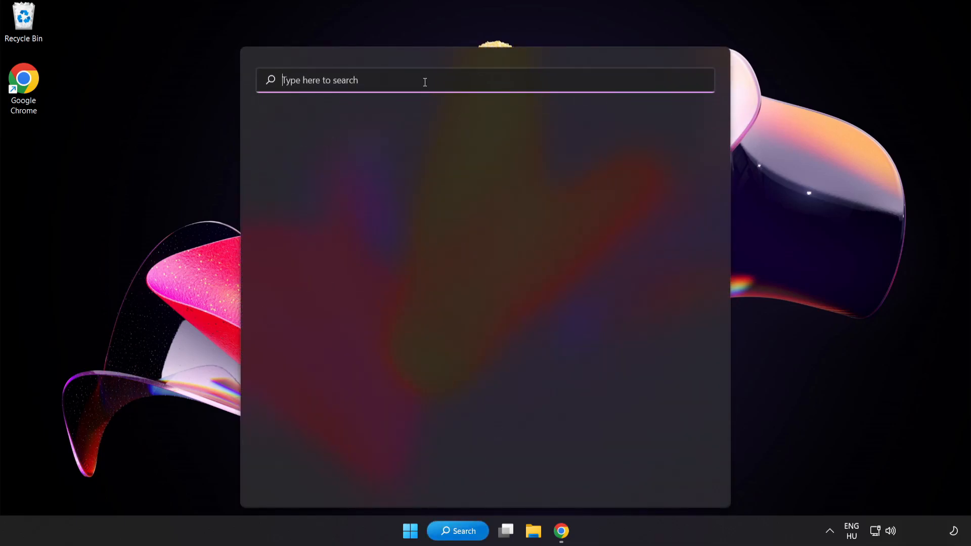
text(game mode settings)
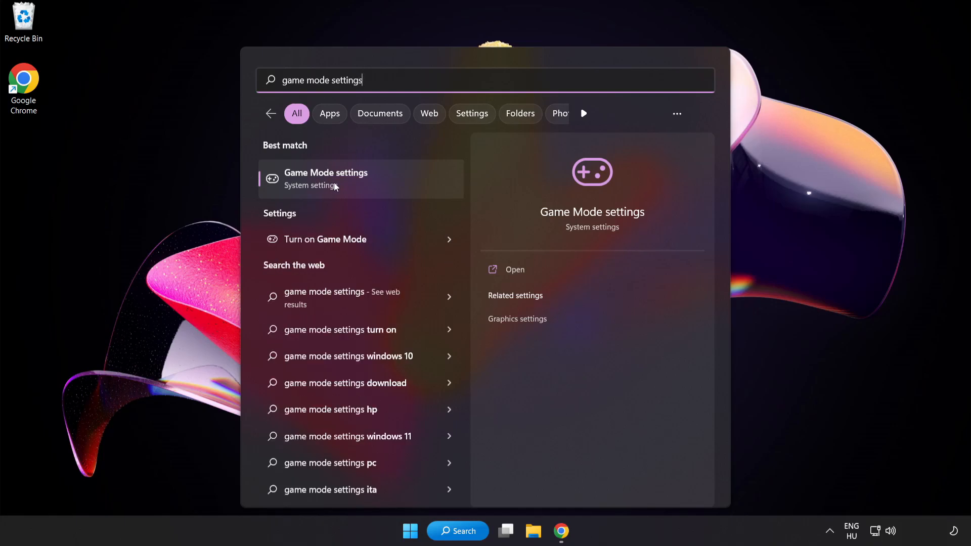
click(324, 179)
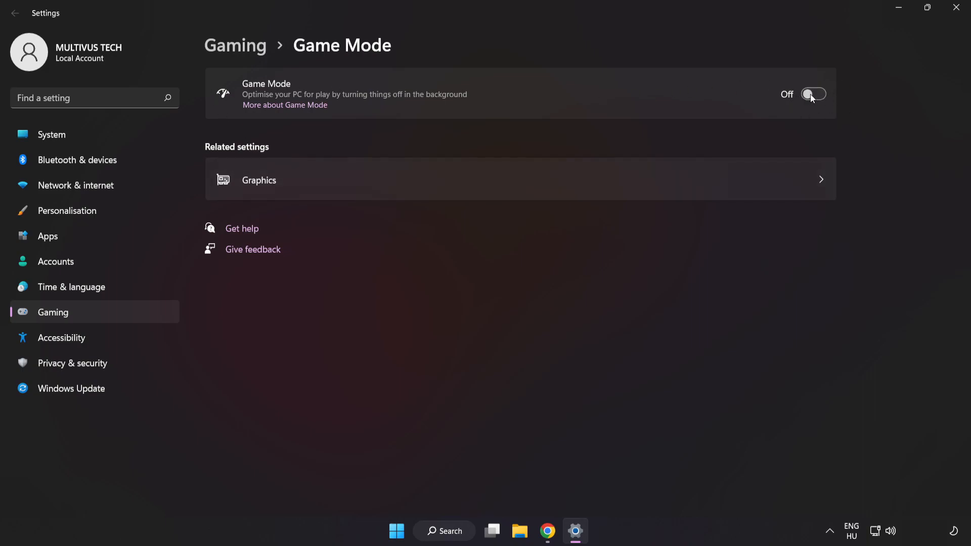
click(814, 94)
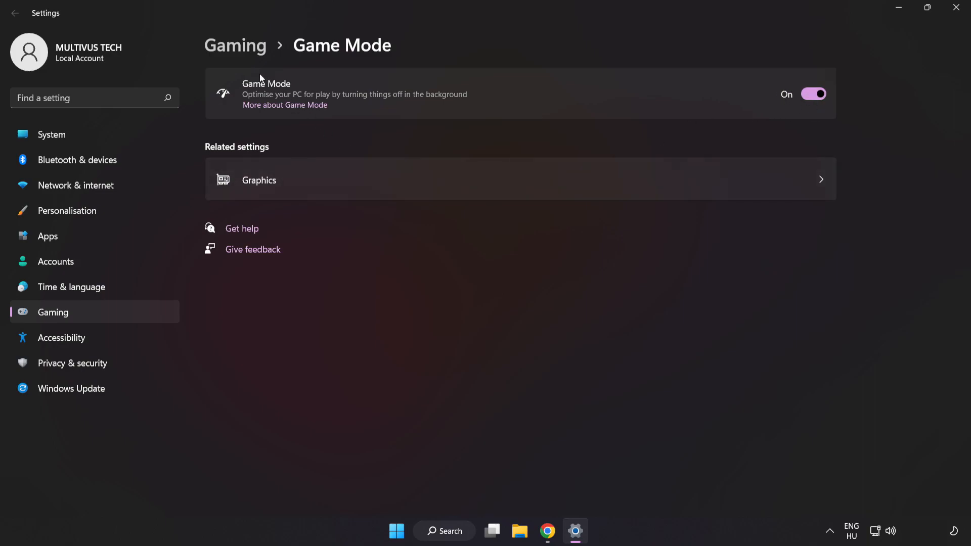
mouse_move(241, 54)
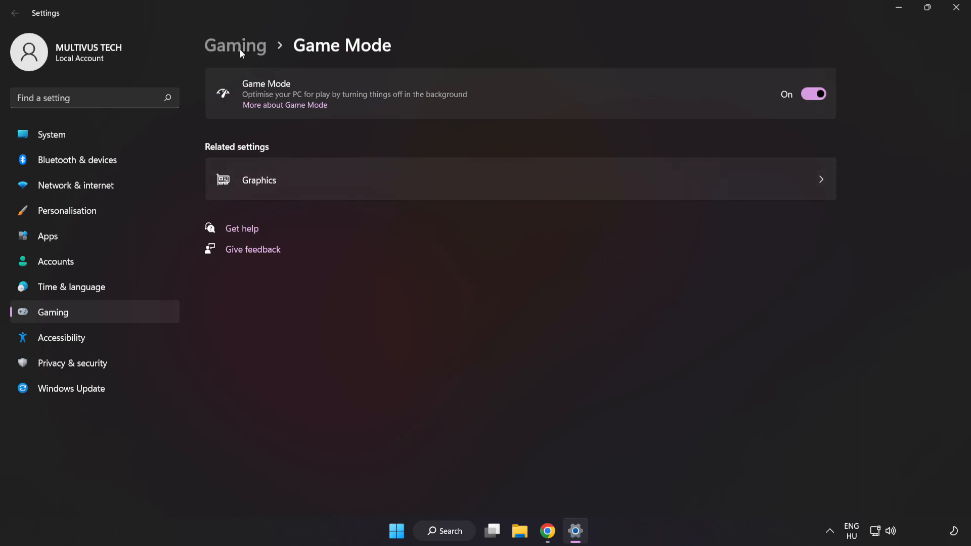
- Under Gaming > Xbox Game Bar, turn off the controller button opening Game Bar, then close Settings
click(236, 46)
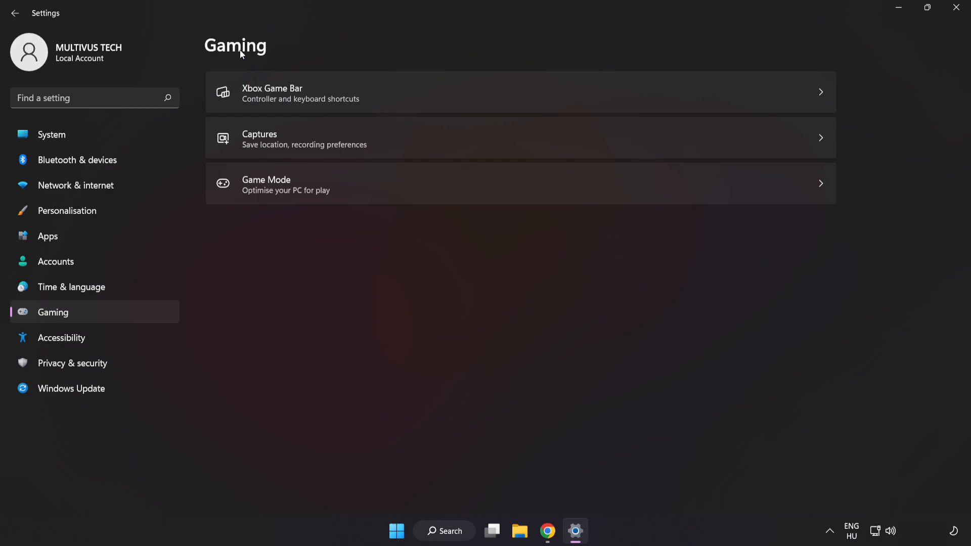
mouse_move(312, 97)
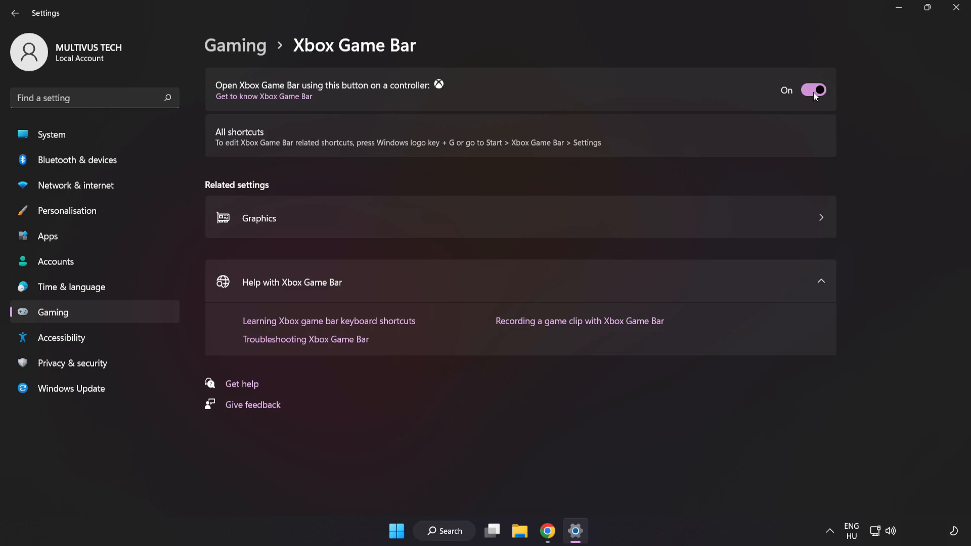
click(813, 90)
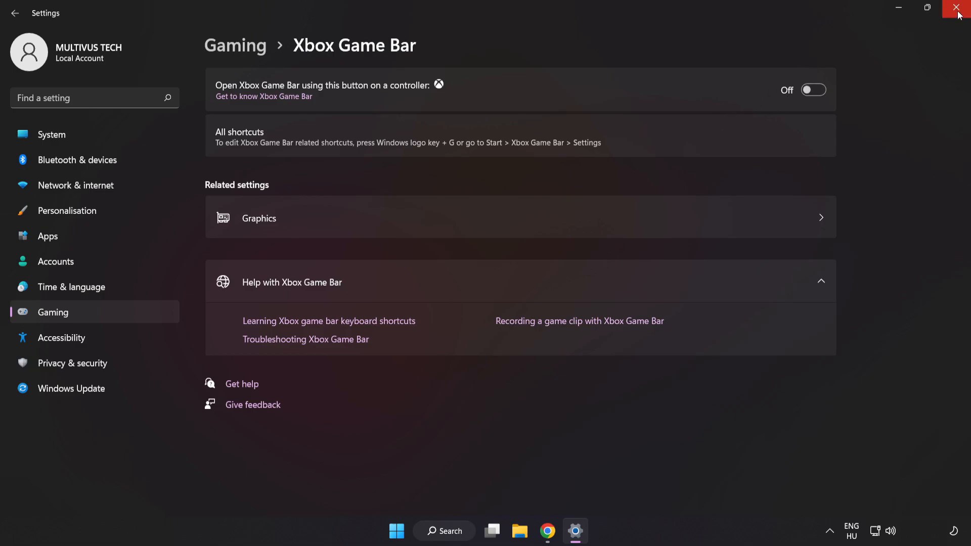
click(959, 8)
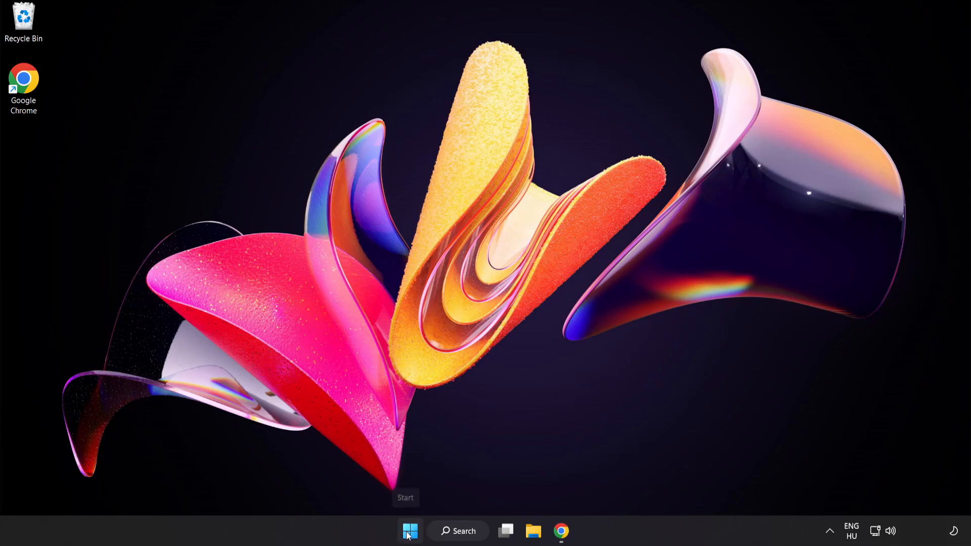
- Launch Task Manager from the Start right-click menu and expand it to the detailed Processes list
right_click(410, 531)
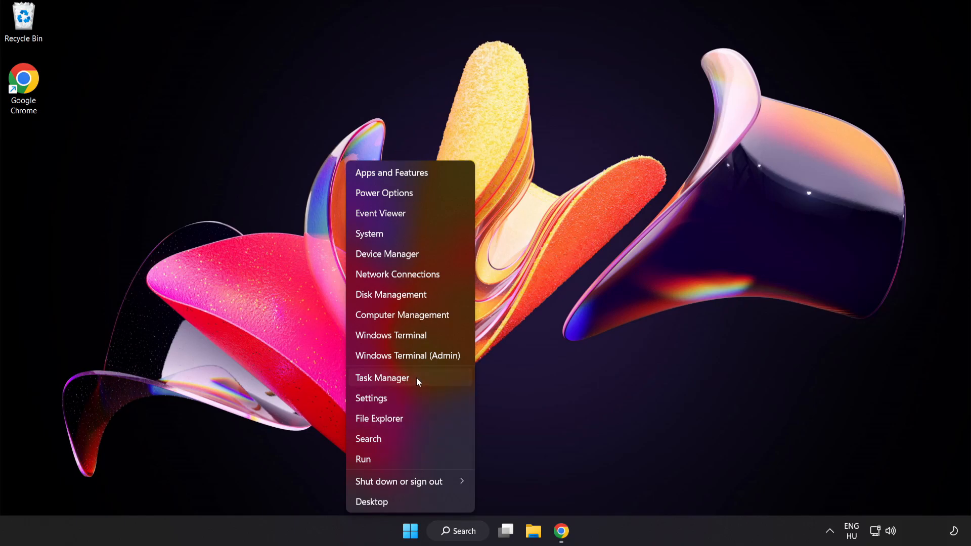
click(383, 377)
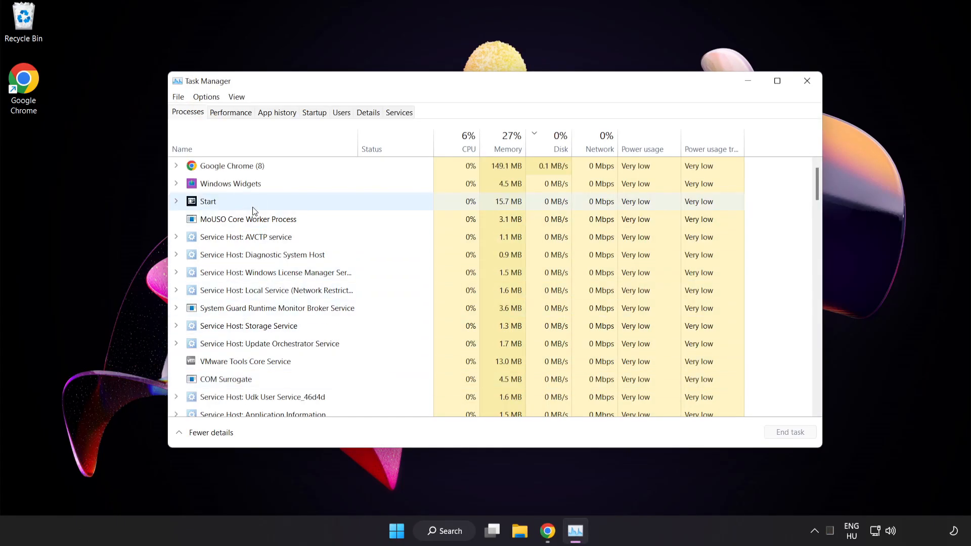
click(227, 165)
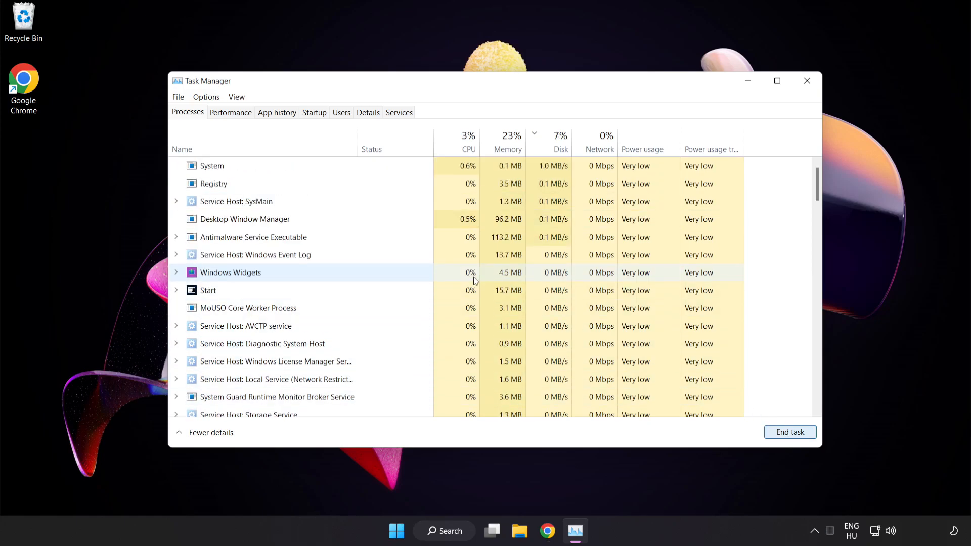
scroll(down, 3)
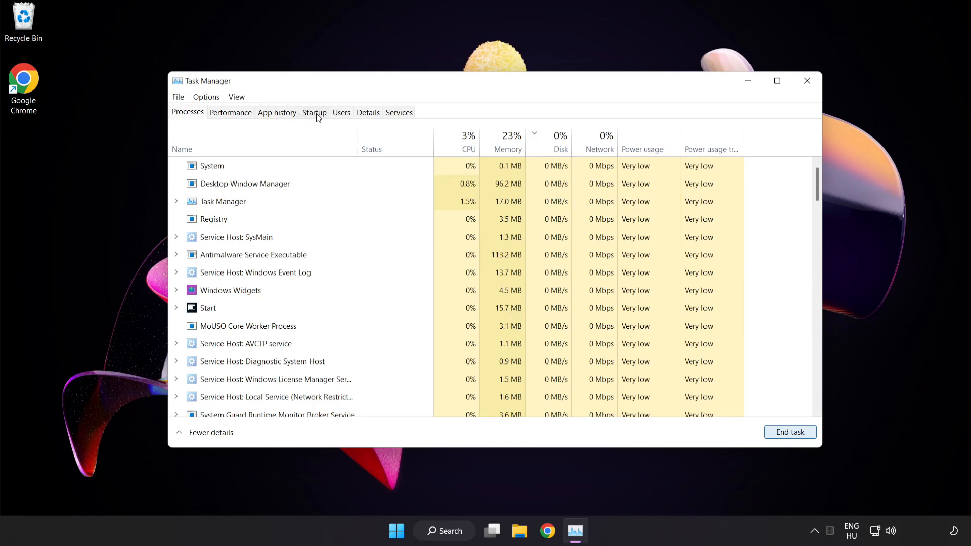
- On the Startup tab disable Cortana, Phone Link and Terminal, then close Task Manager
click(314, 112)
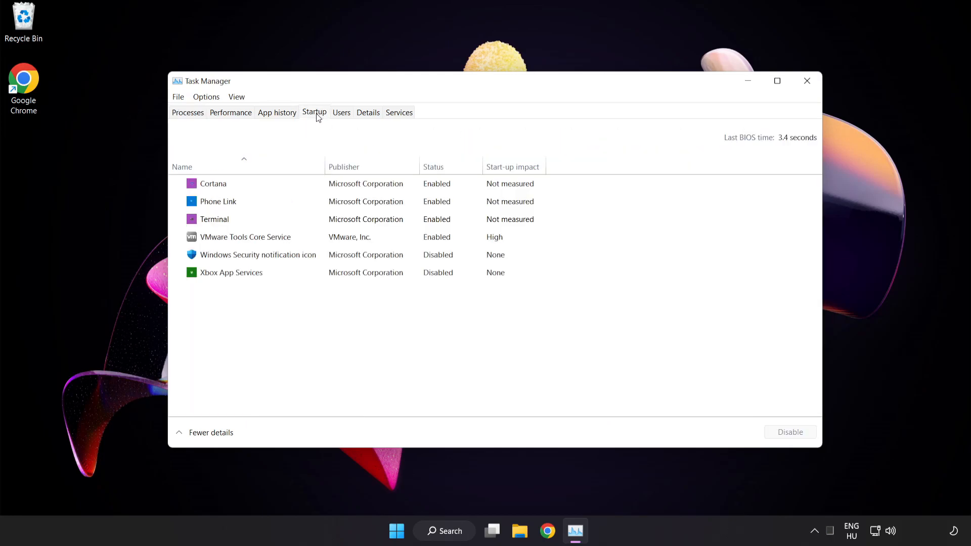
click(258, 255)
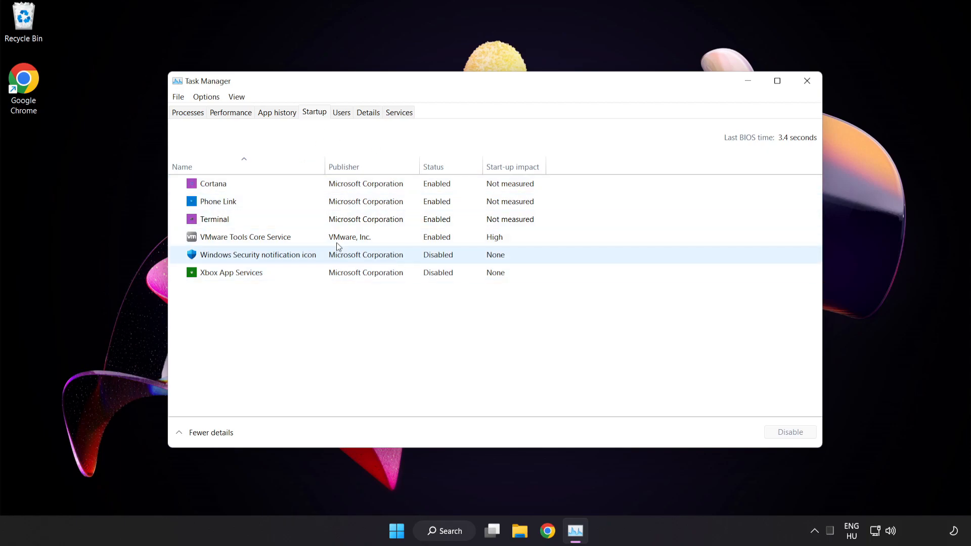
click(214, 183)
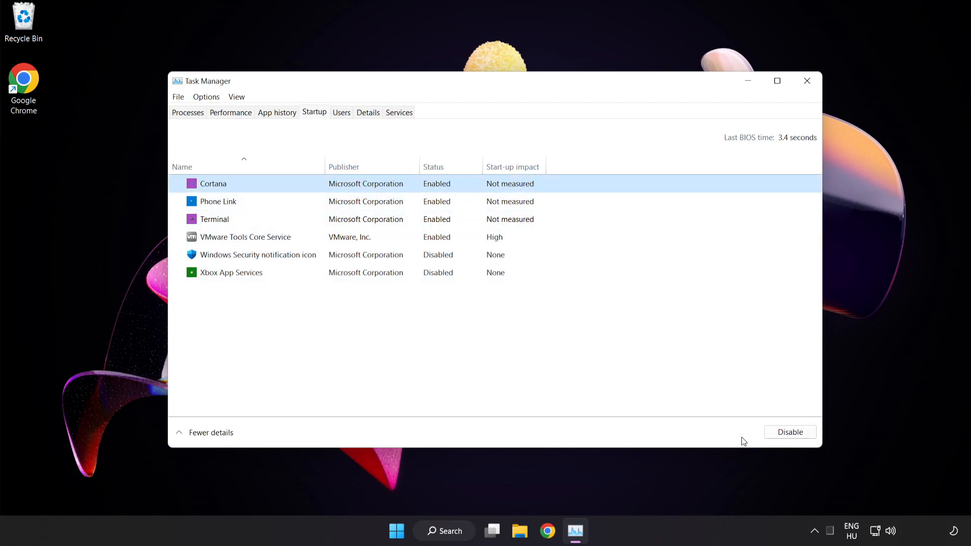
click(789, 432)
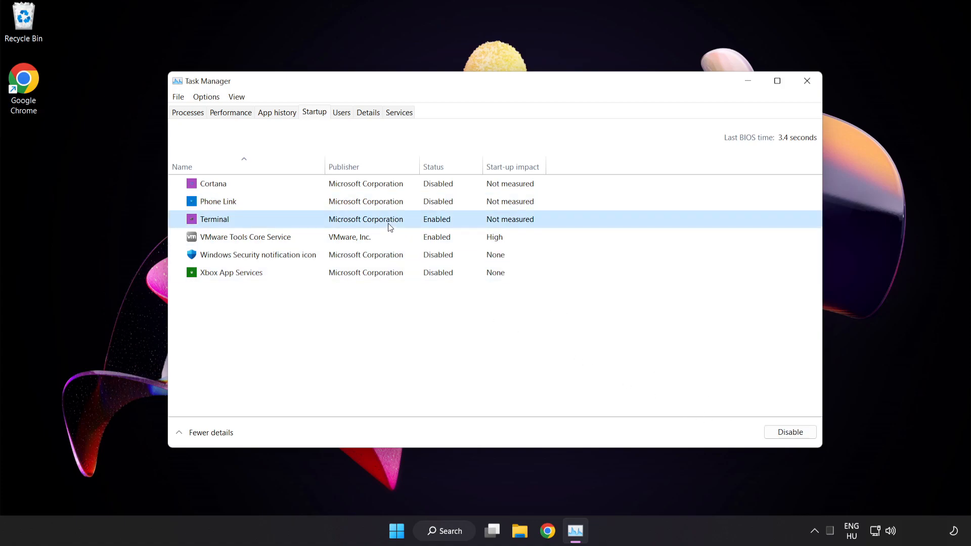
click(789, 432)
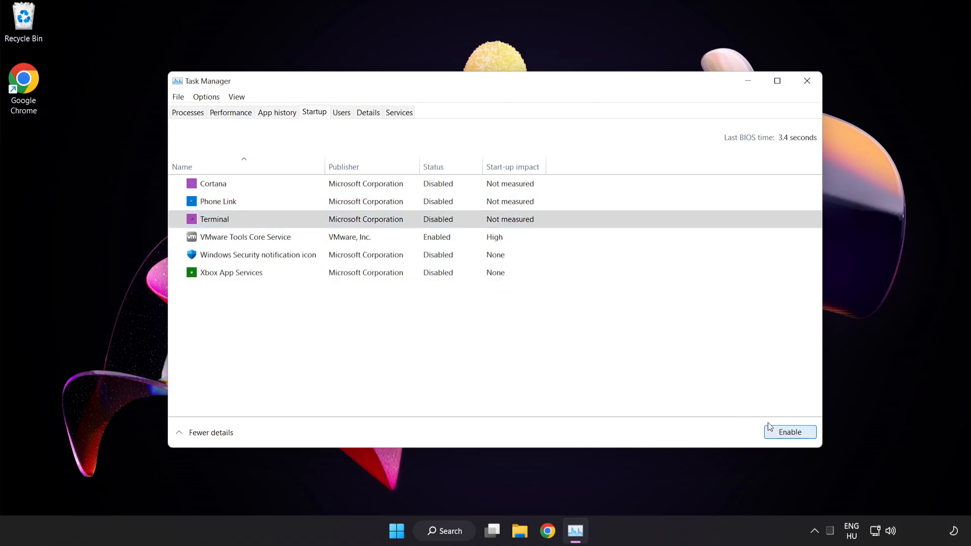
mouse_move(806, 80)
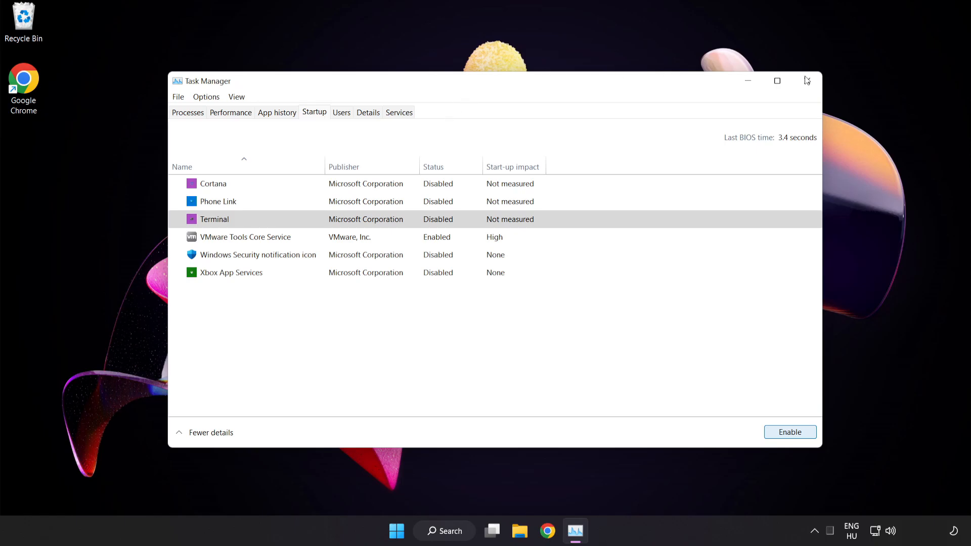
mouse_move(807, 81)
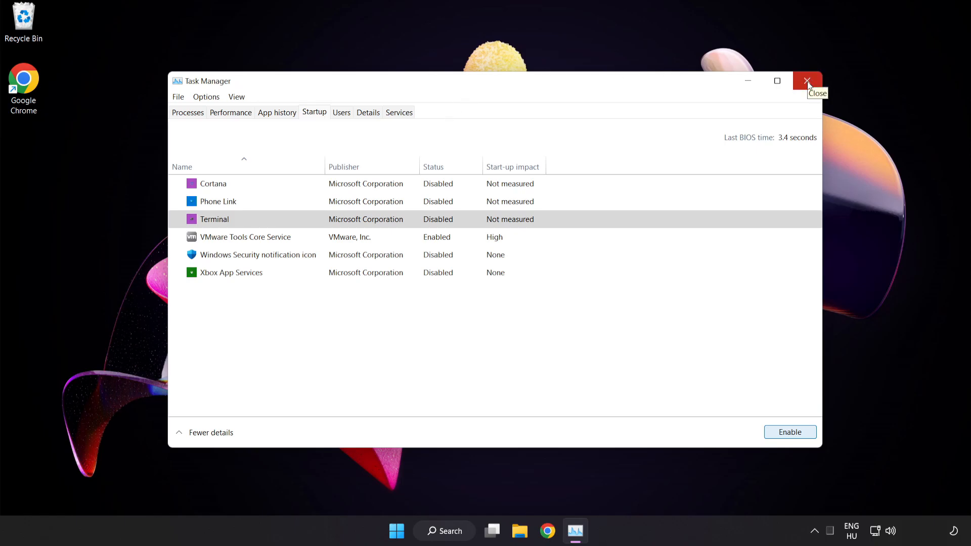
click(807, 81)
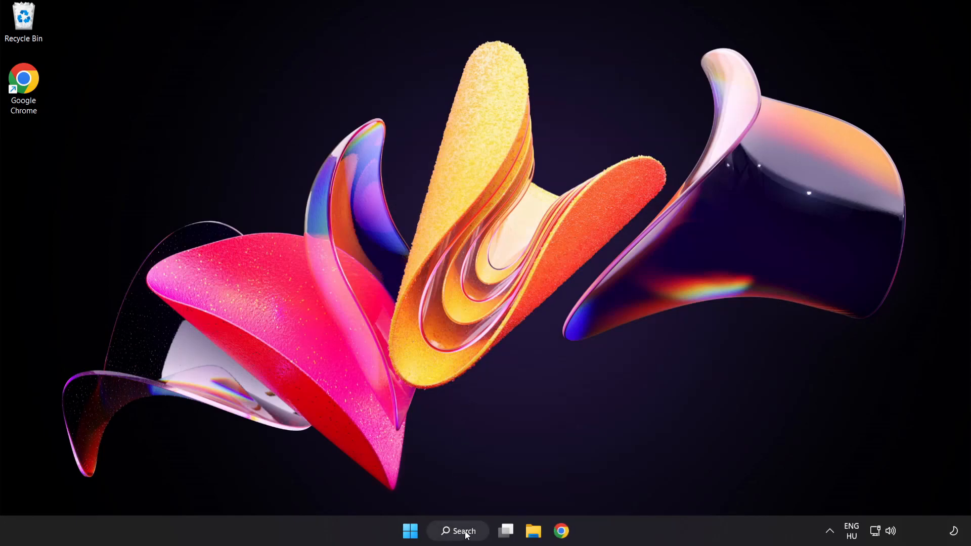
- Search 'update' and bring up the Windows Update settings page
click(457, 531)
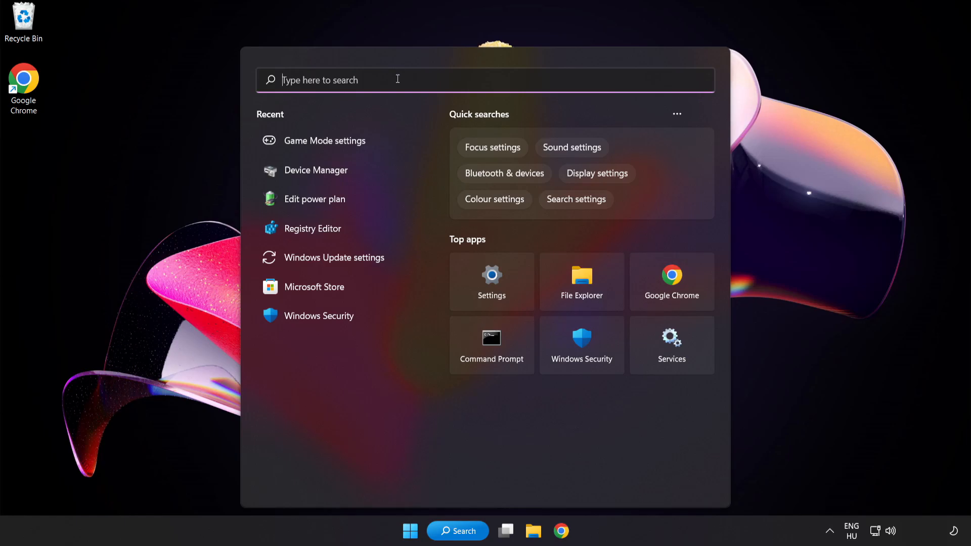
text(update)
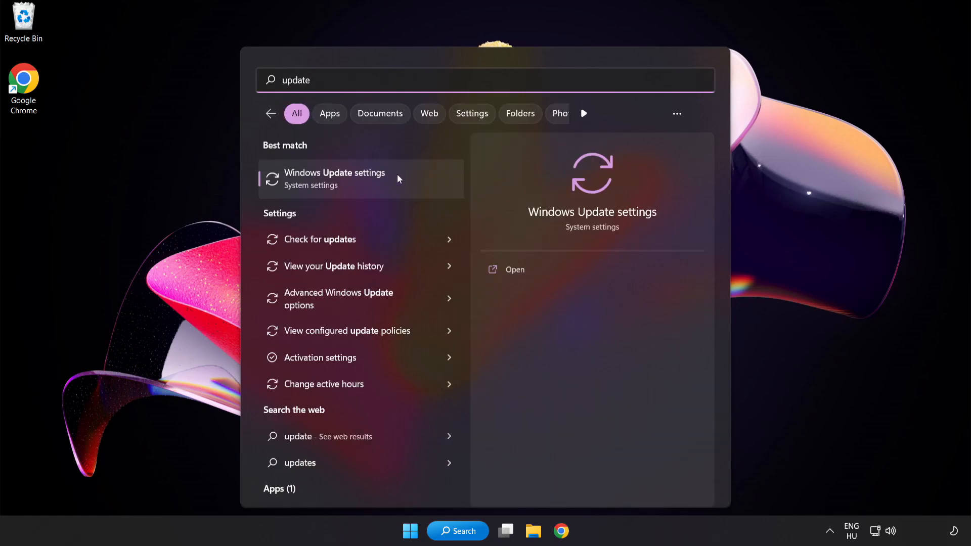
click(334, 179)
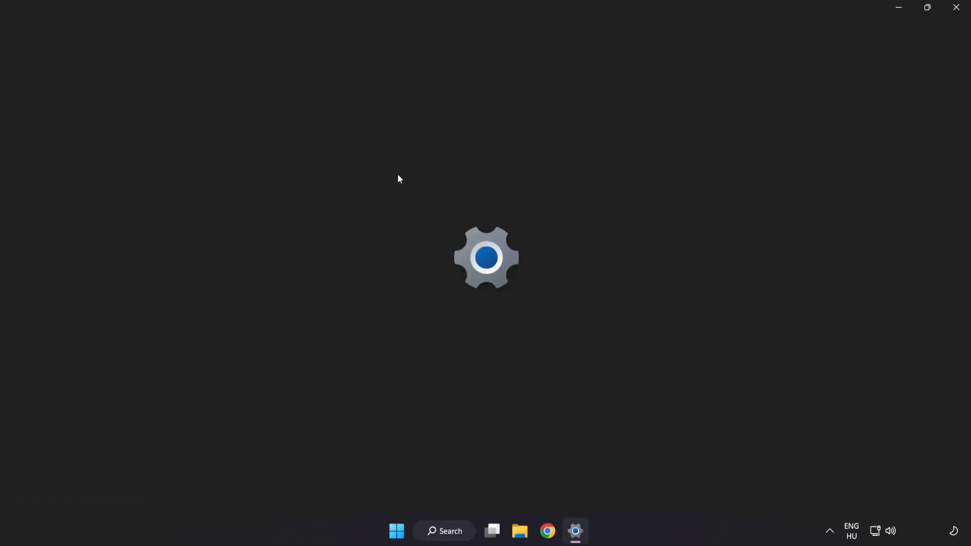
click(575, 531)
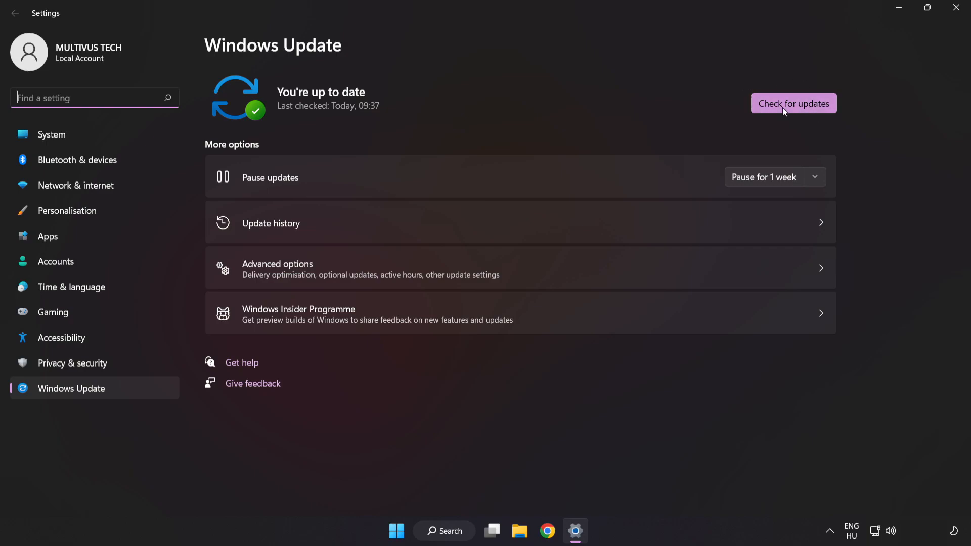
- Check for updates until it reports 'You're up to date', then close Settings
click(793, 103)
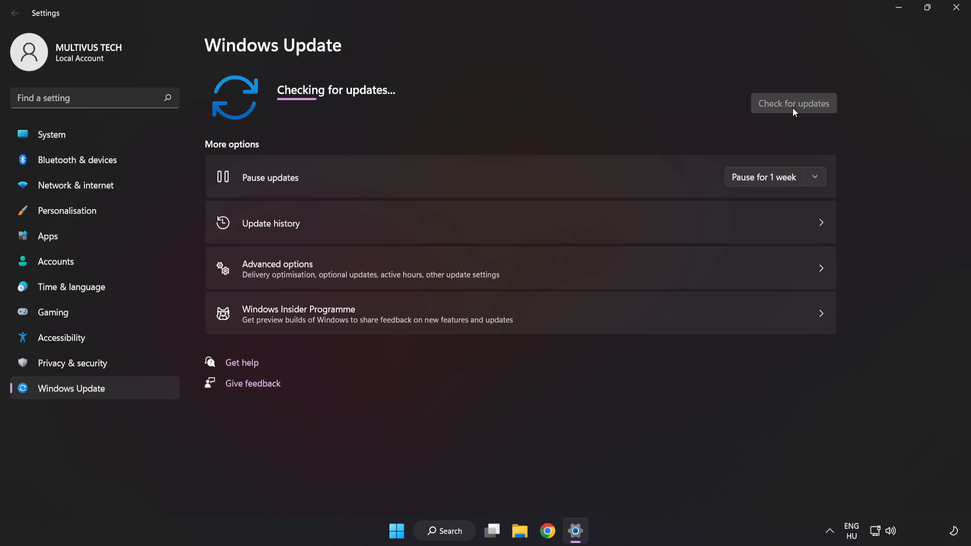
click(793, 103)
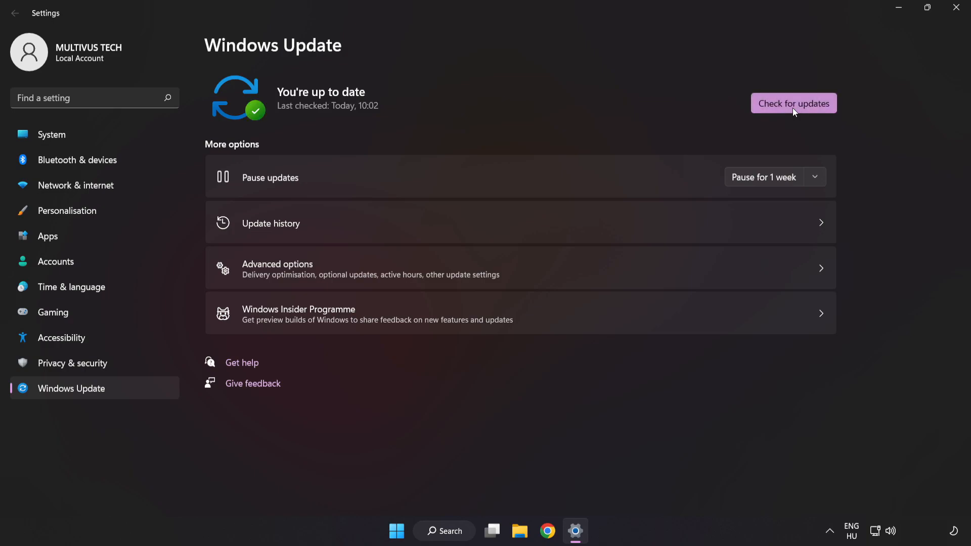
mouse_move(838, 55)
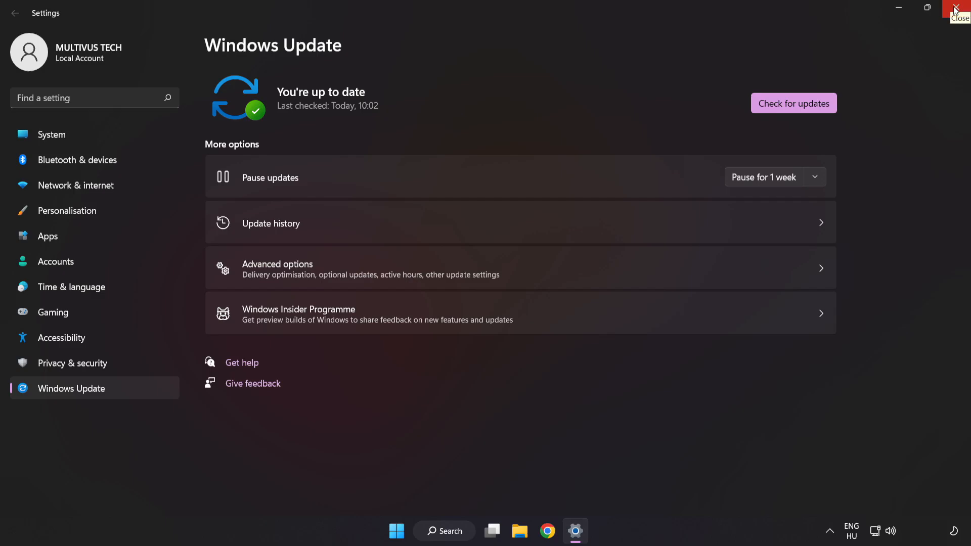
click(965, 8)
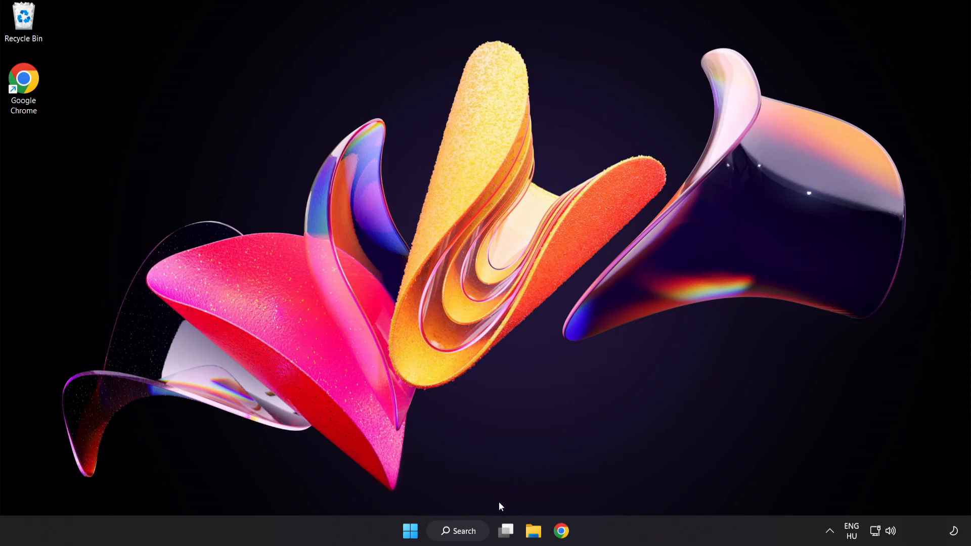
- Launch Registry Editor via search and expand HKEY_CURRENT_USER\System to show GameConfigStore
click(458, 531)
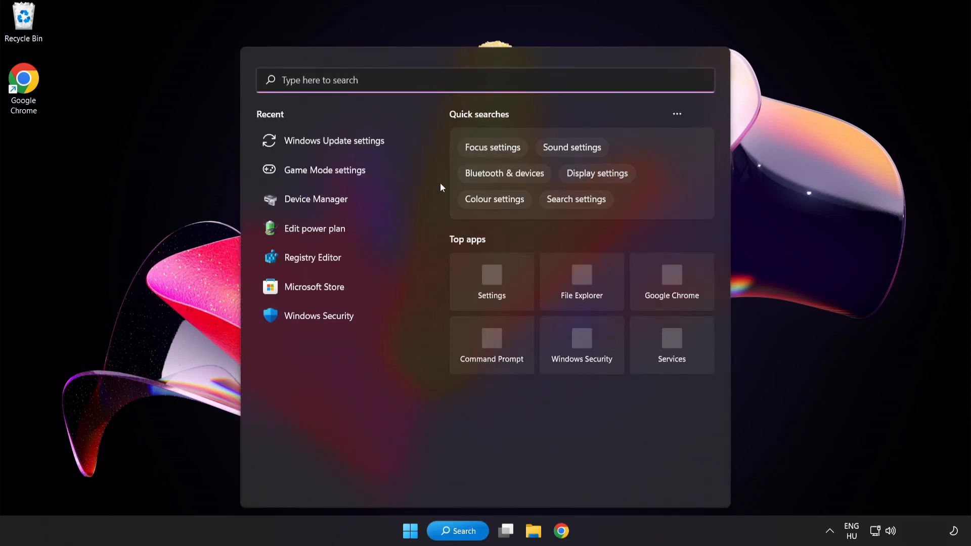
text(regedit)
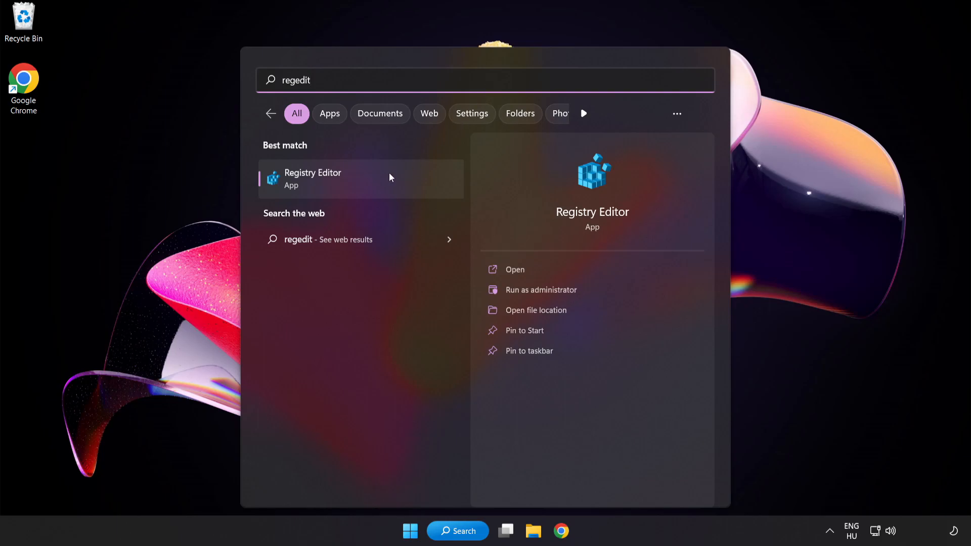
mouse_move(373, 180)
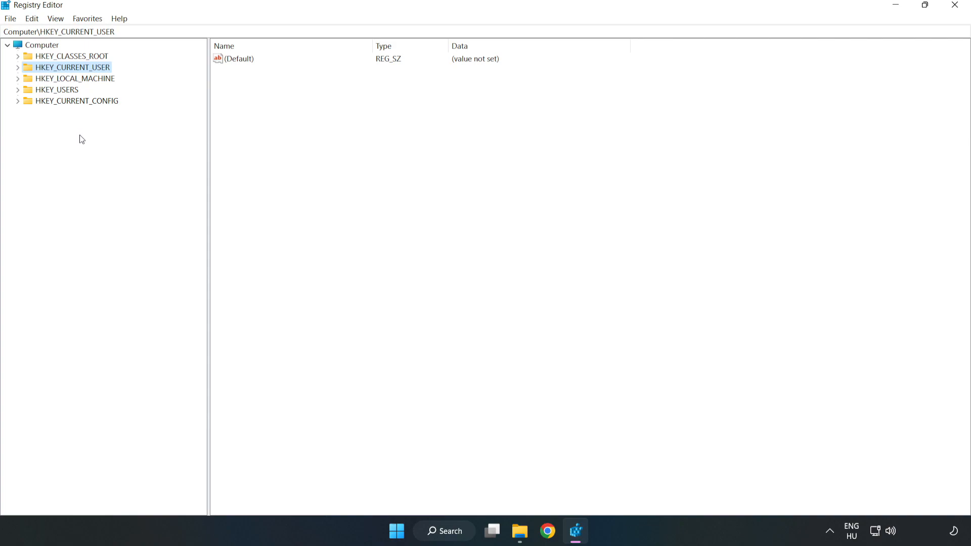
mouse_move(69, 73)
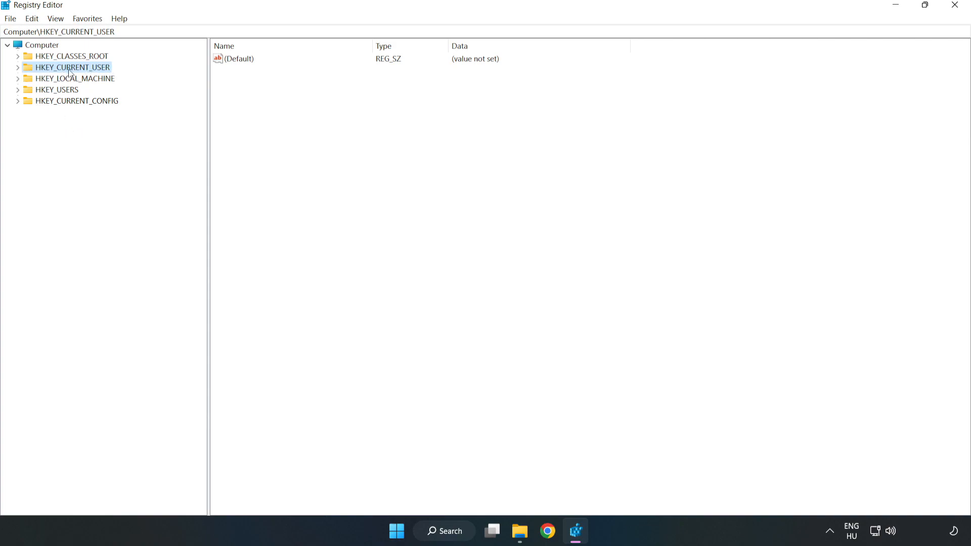
click(18, 67)
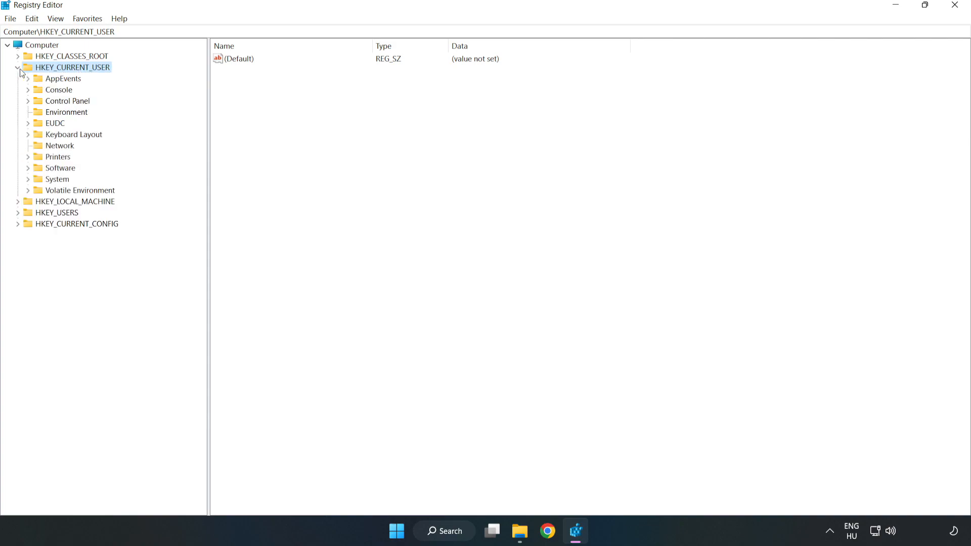
mouse_move(43, 170)
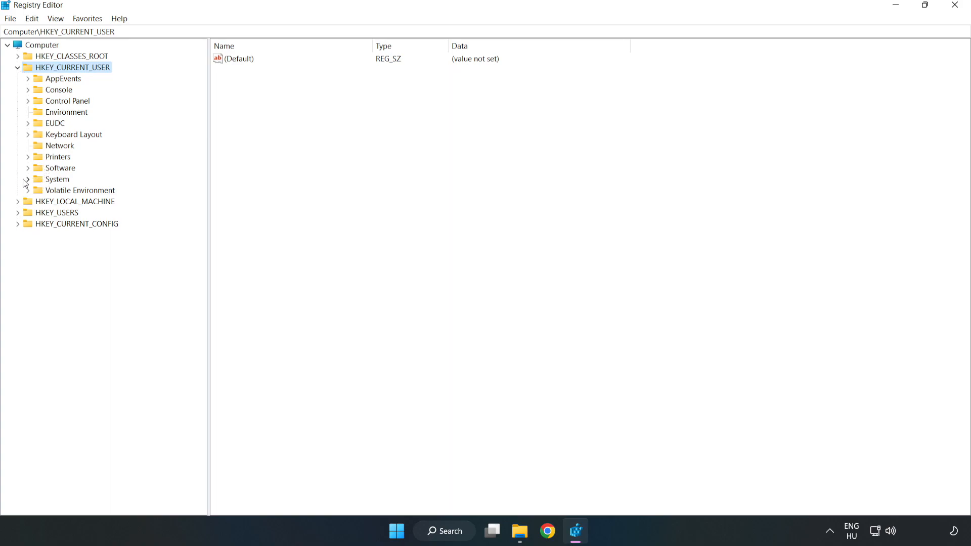
click(28, 179)
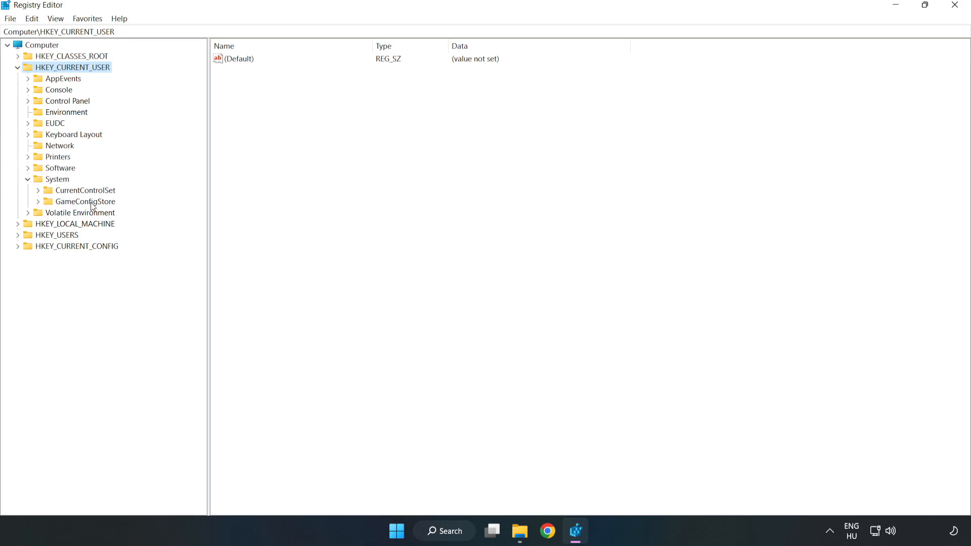
- Modify GameDVR_Enabled in GameConfigStore to 0 and confirm
click(85, 202)
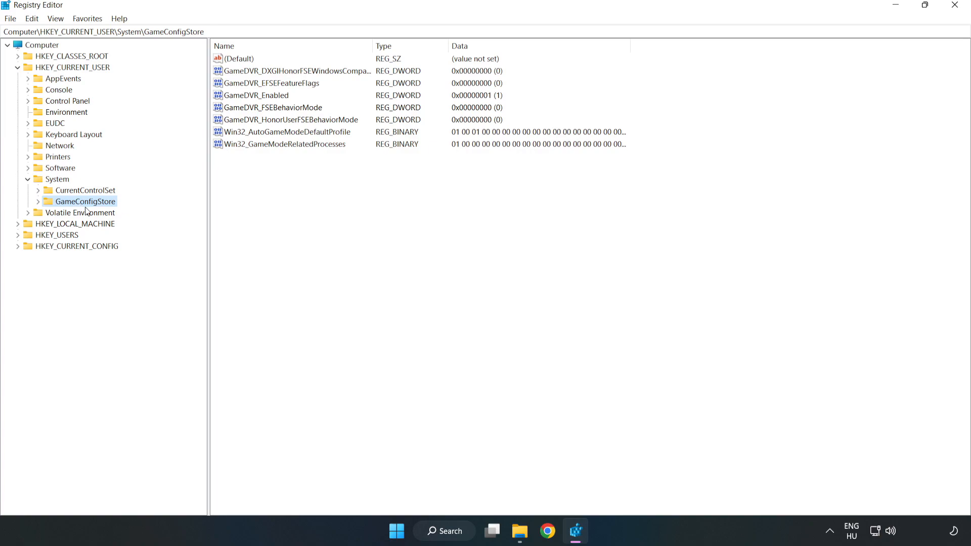
click(256, 95)
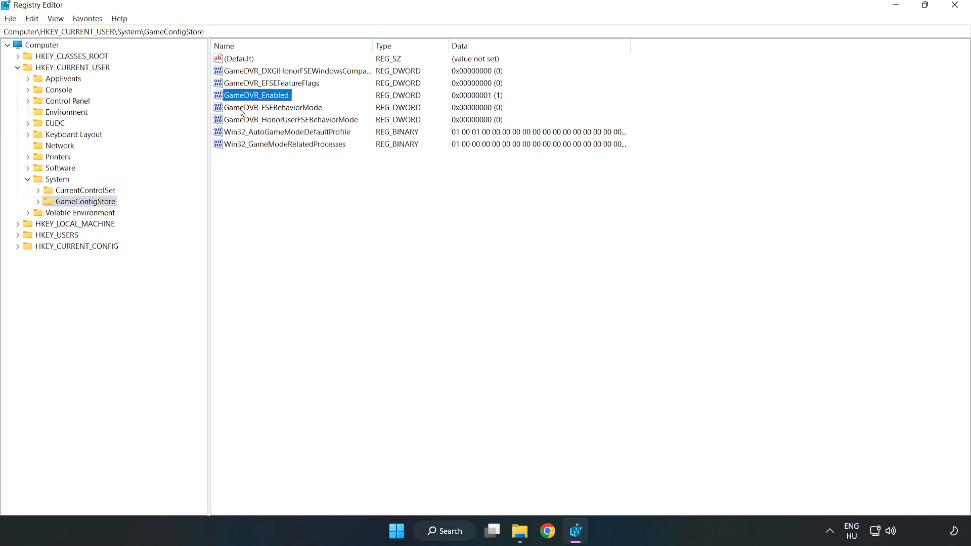
right_click(256, 95)
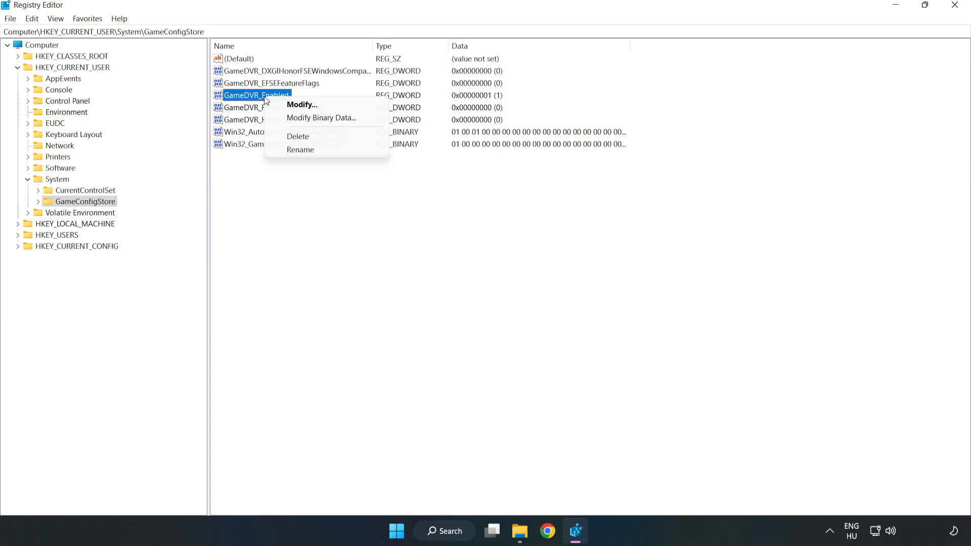
mouse_move(303, 104)
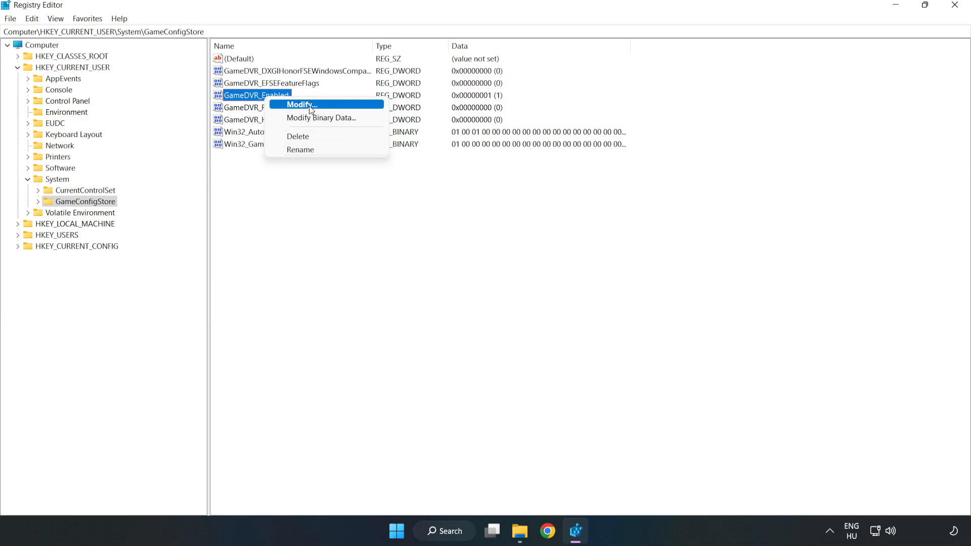
click(301, 104)
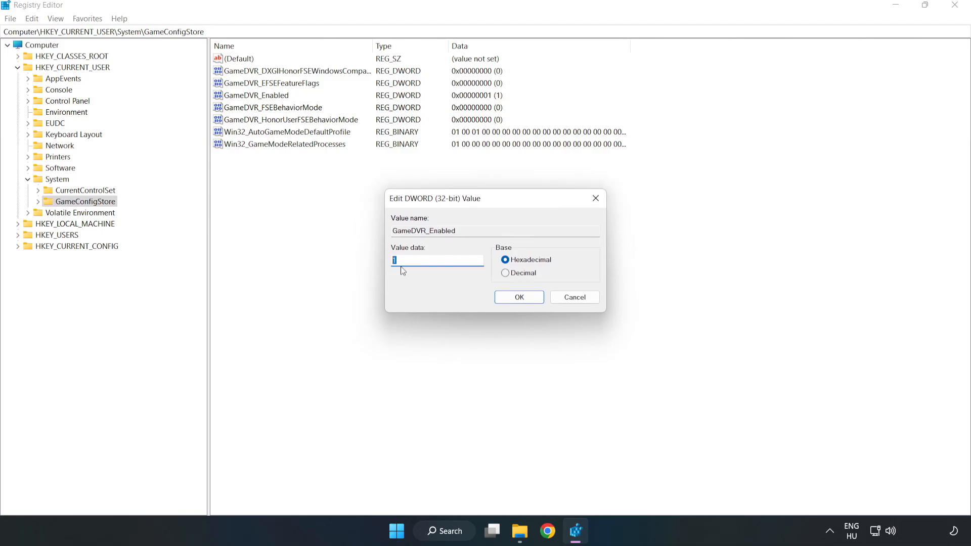
text(0)
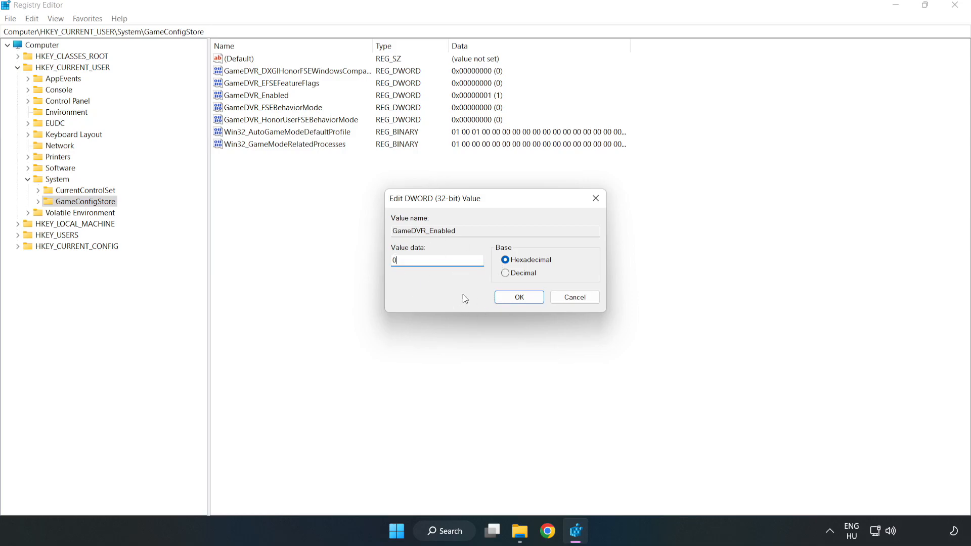
click(517, 298)
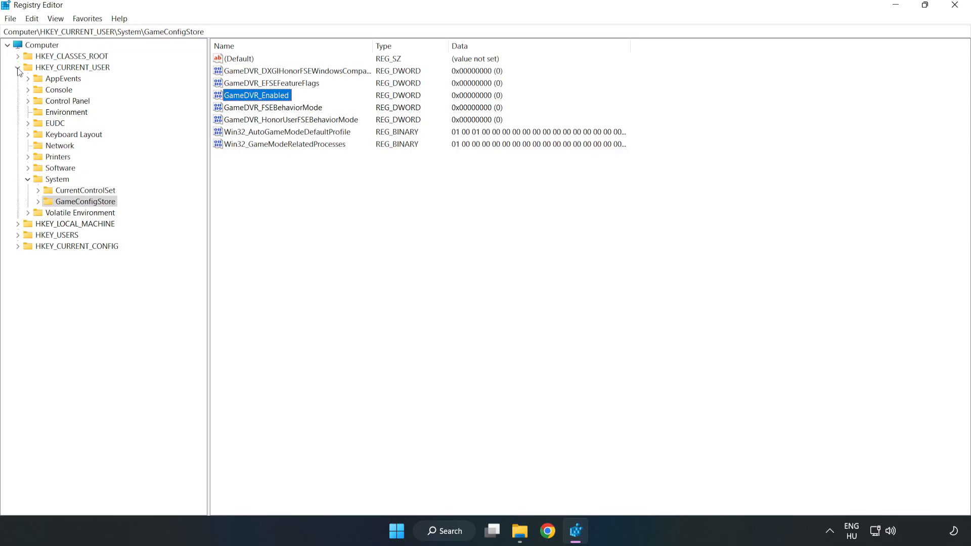
- Collapse HKEY_CURRENT_USER and expand HKEY_LOCAL_MACHINE\SOFTWARE\Microsoft
click(18, 67)
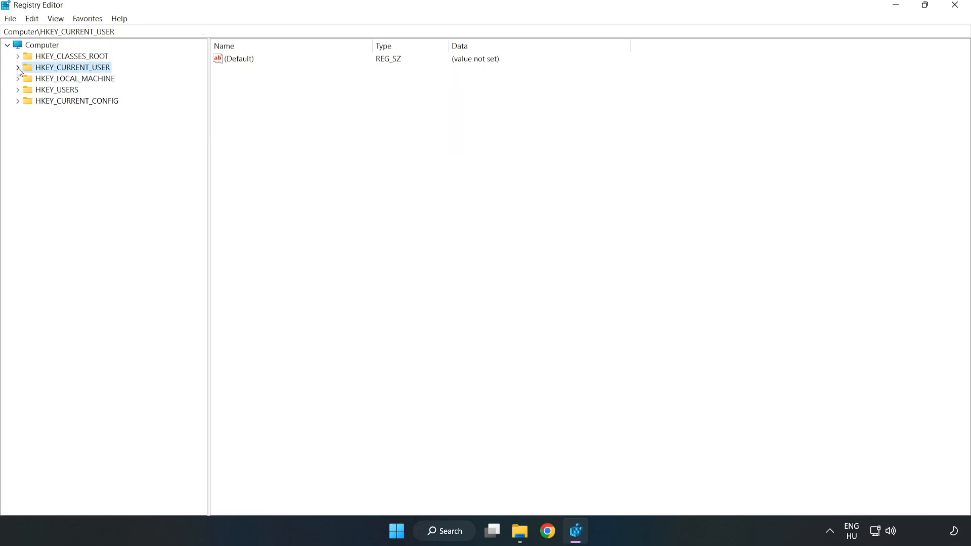
mouse_move(18, 84)
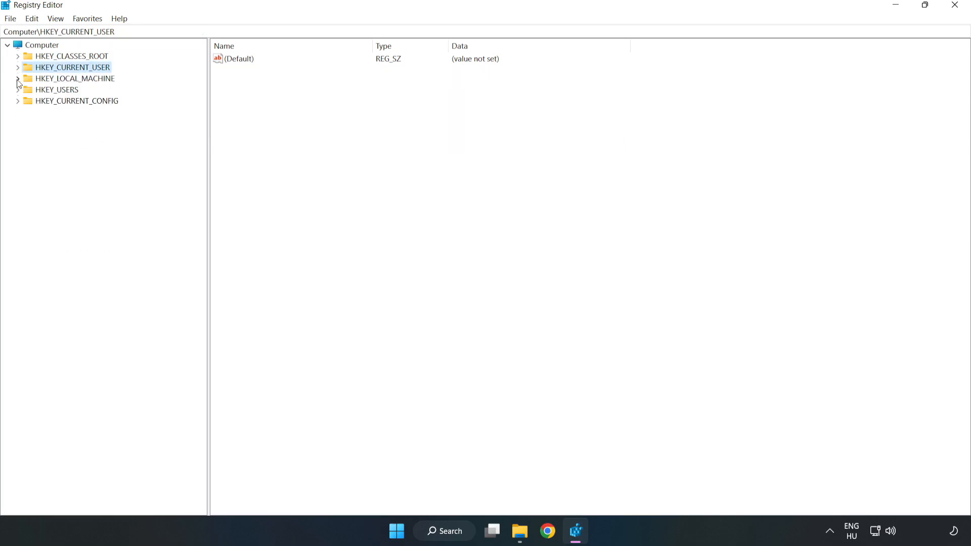
click(74, 78)
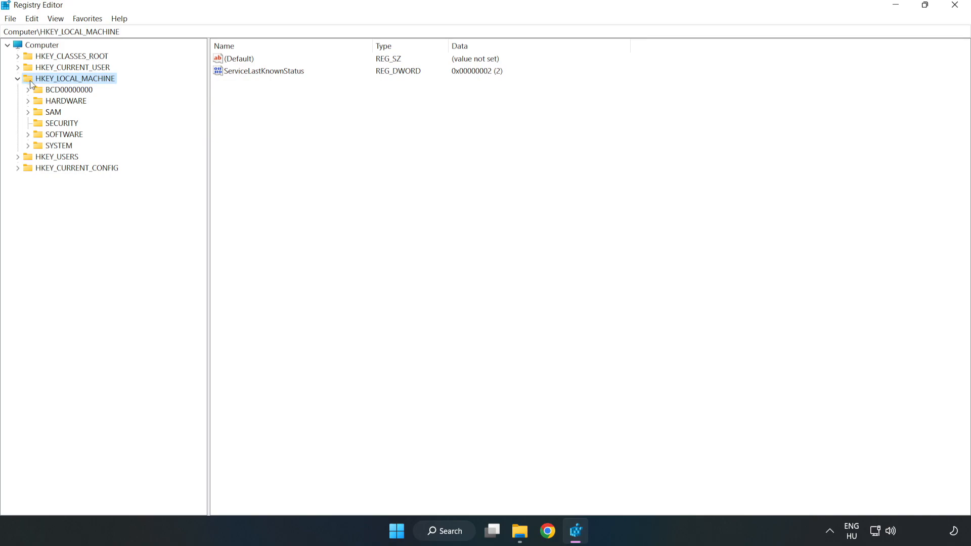
mouse_move(36, 138)
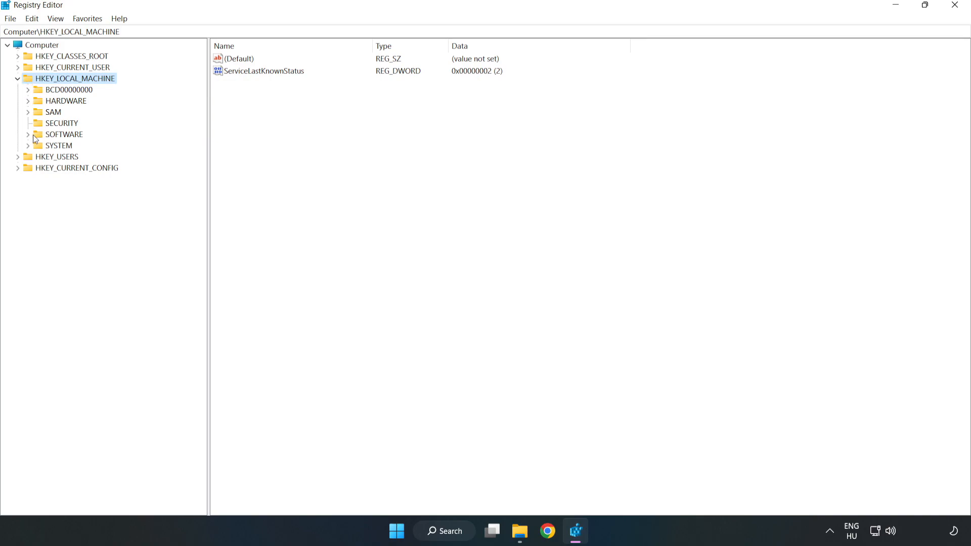
click(28, 134)
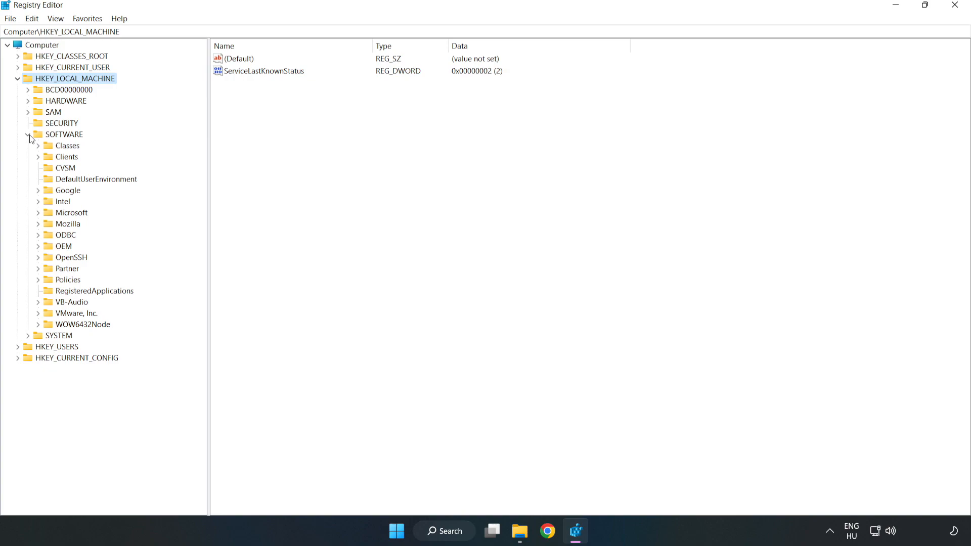
mouse_move(38, 218)
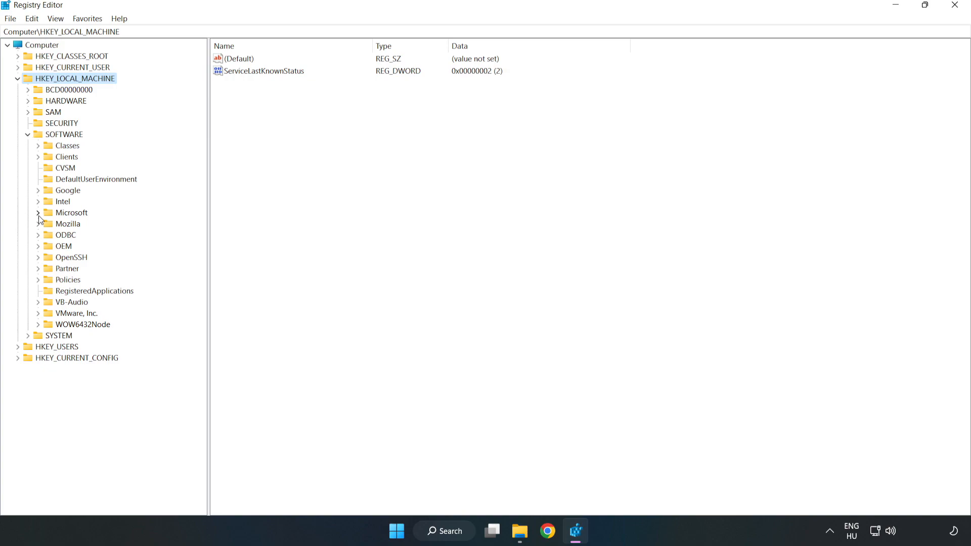
click(39, 212)
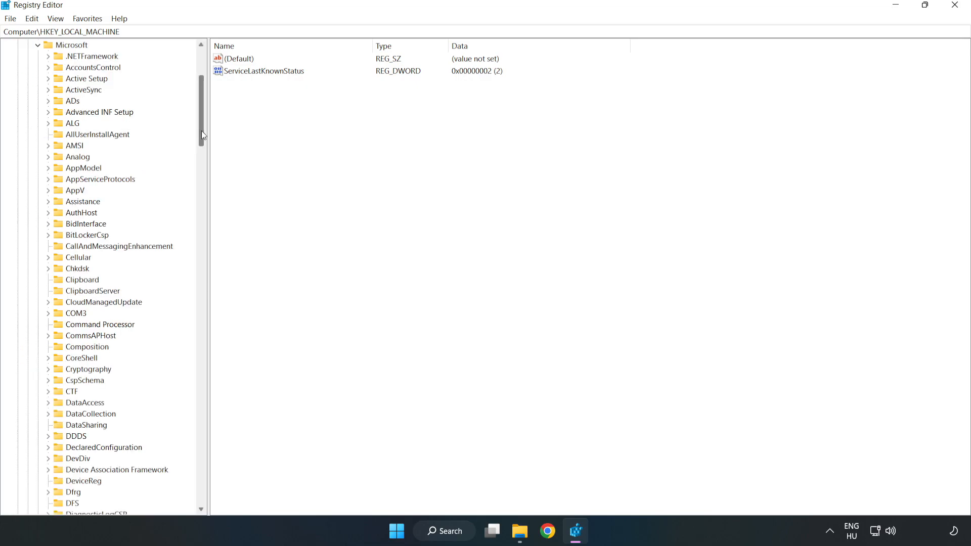
- Expand PolicyManager\default\ApplicationManagement and select the AllowGameDVR key
scroll(down, 3)
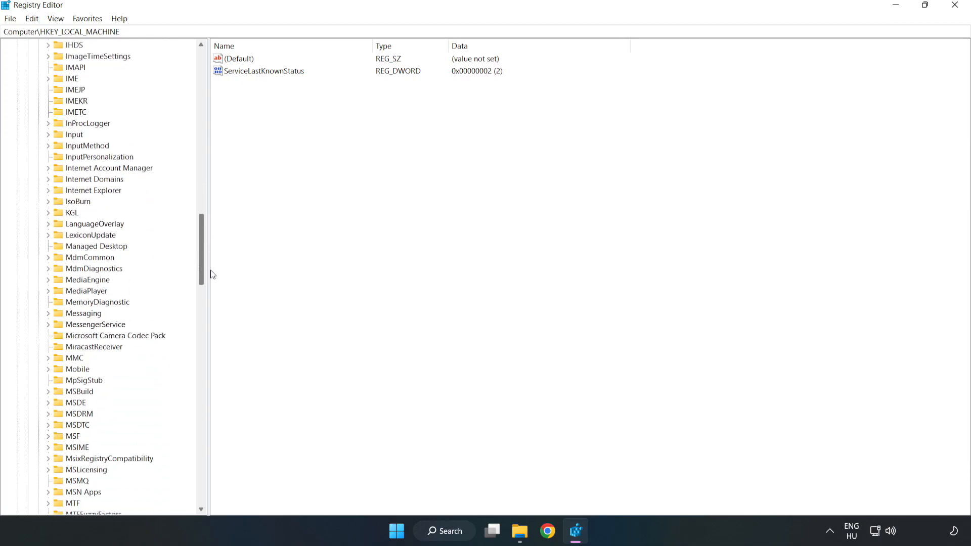
scroll(down, 3)
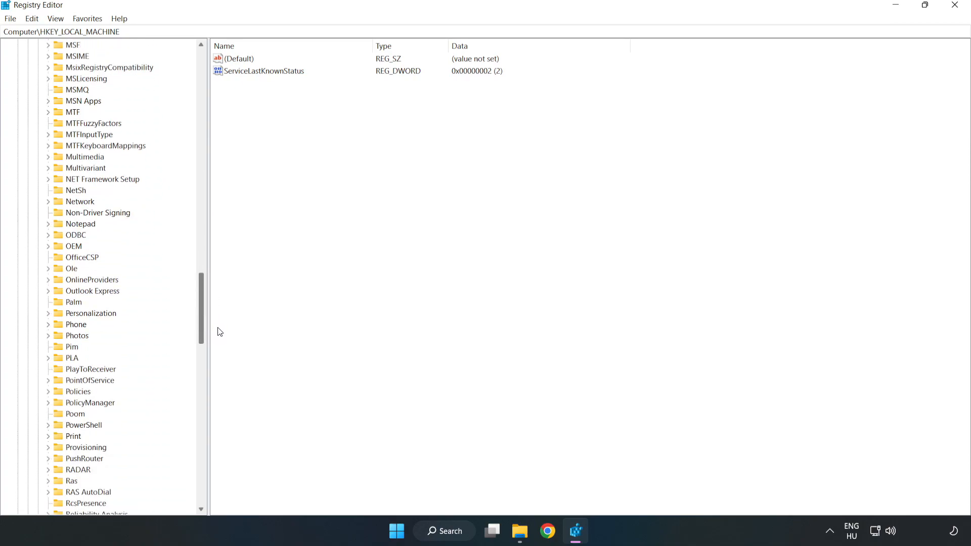
scroll(down, 3)
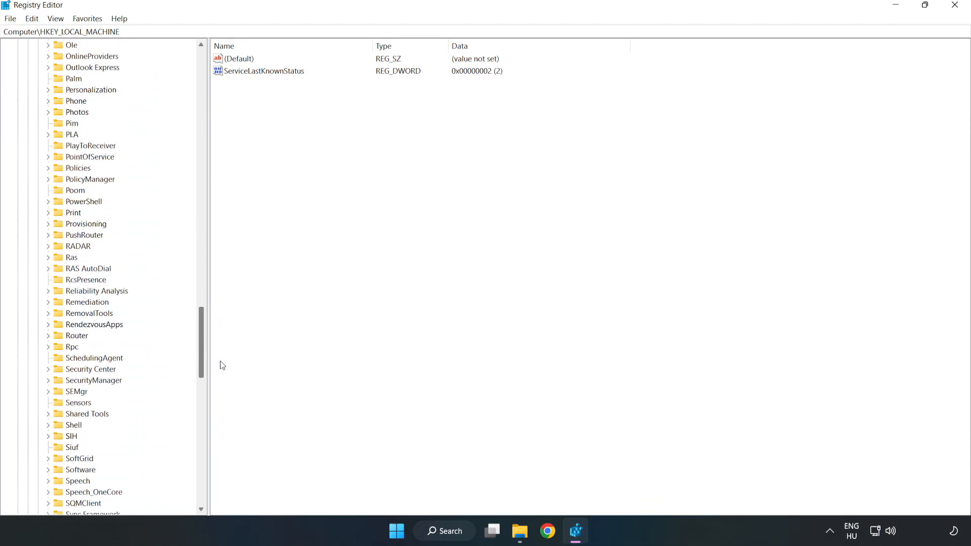
scroll(up, 3)
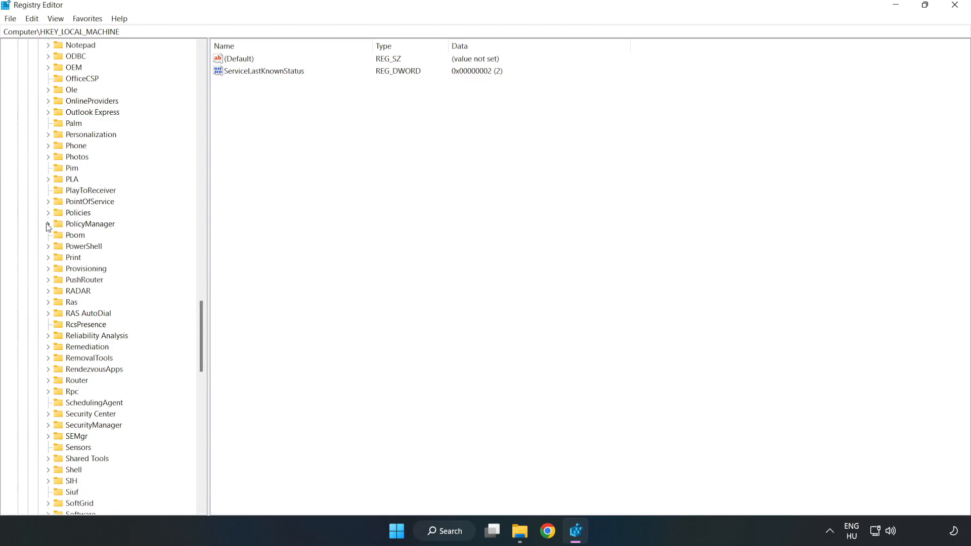
click(47, 224)
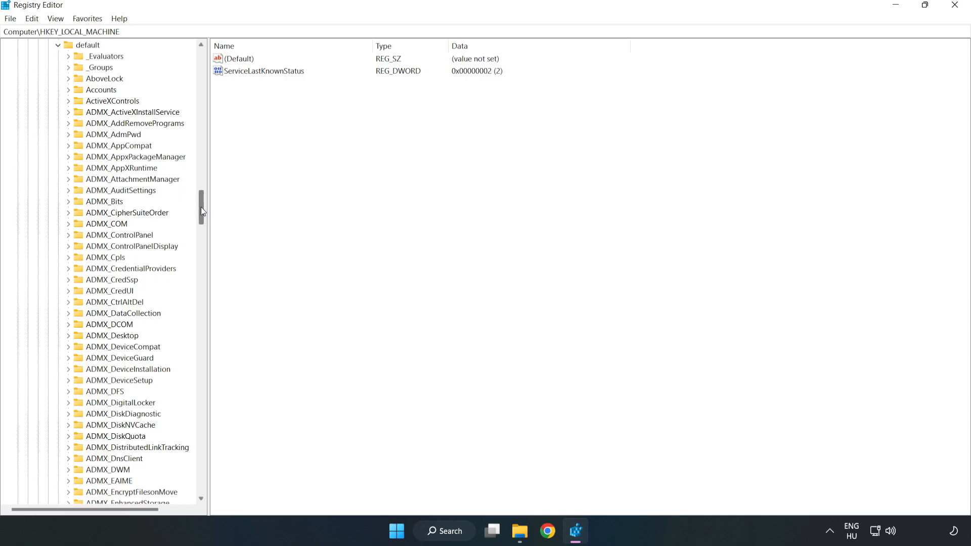
scroll(down, 3)
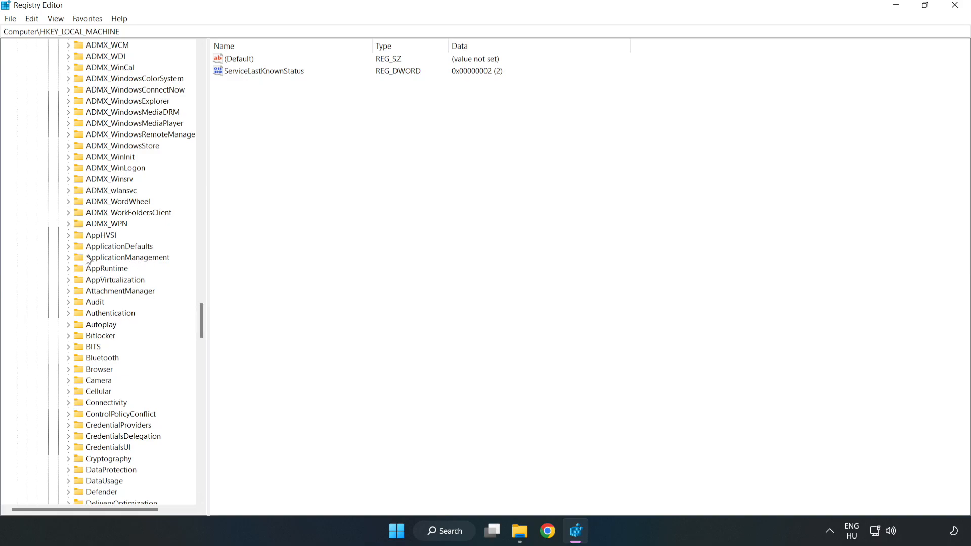
click(68, 257)
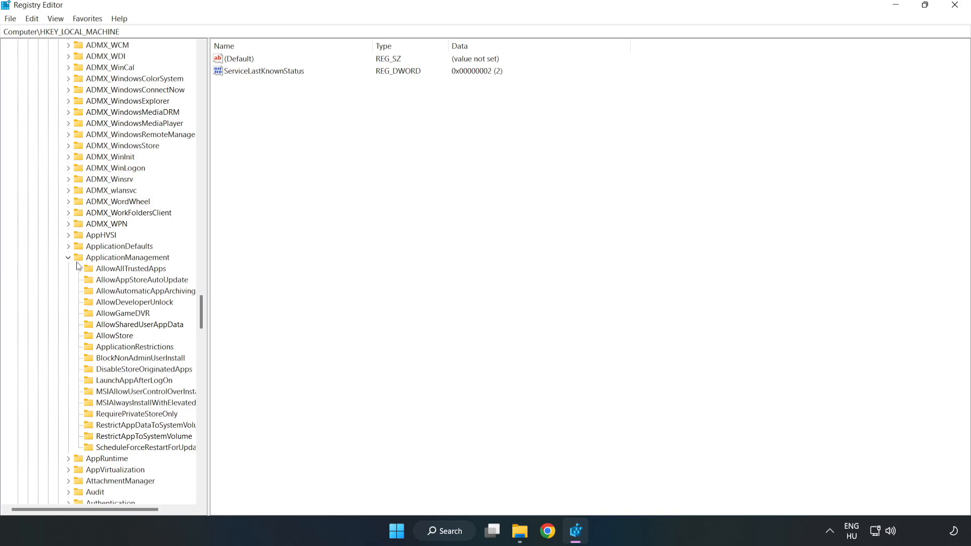
mouse_move(165, 316)
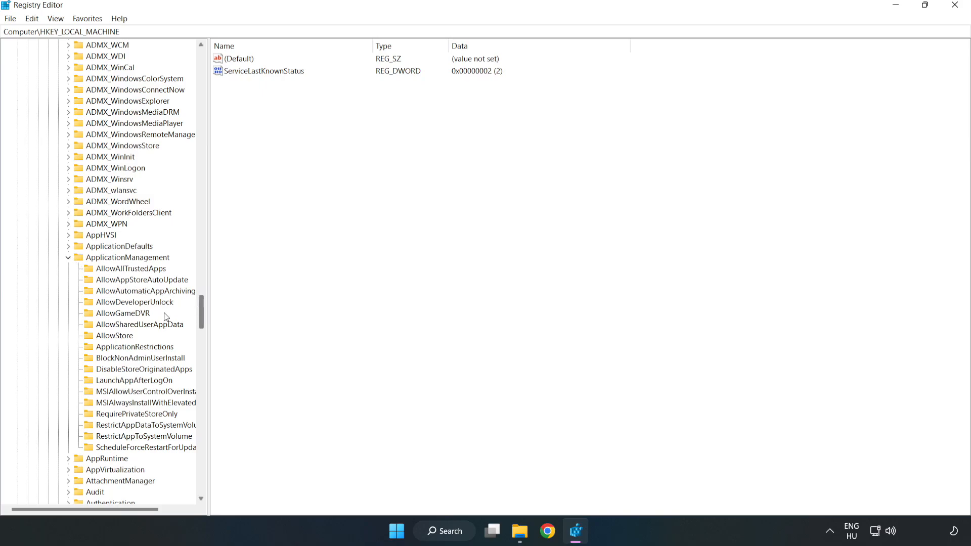
mouse_move(98, 317)
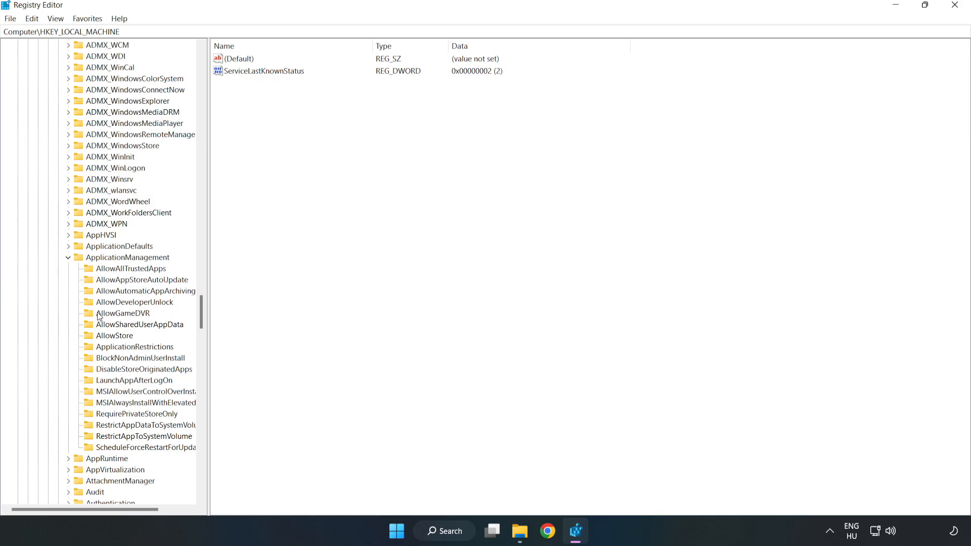
mouse_move(115, 315)
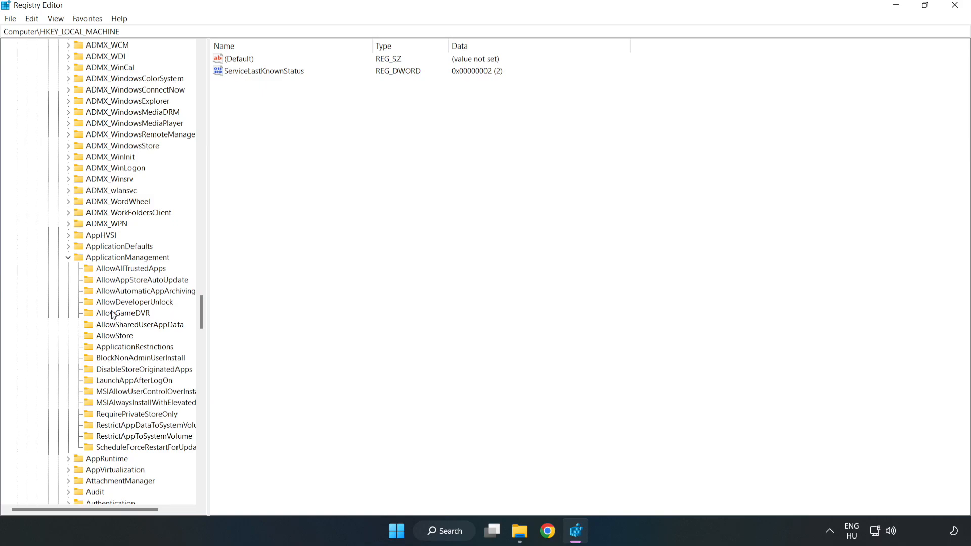
click(122, 312)
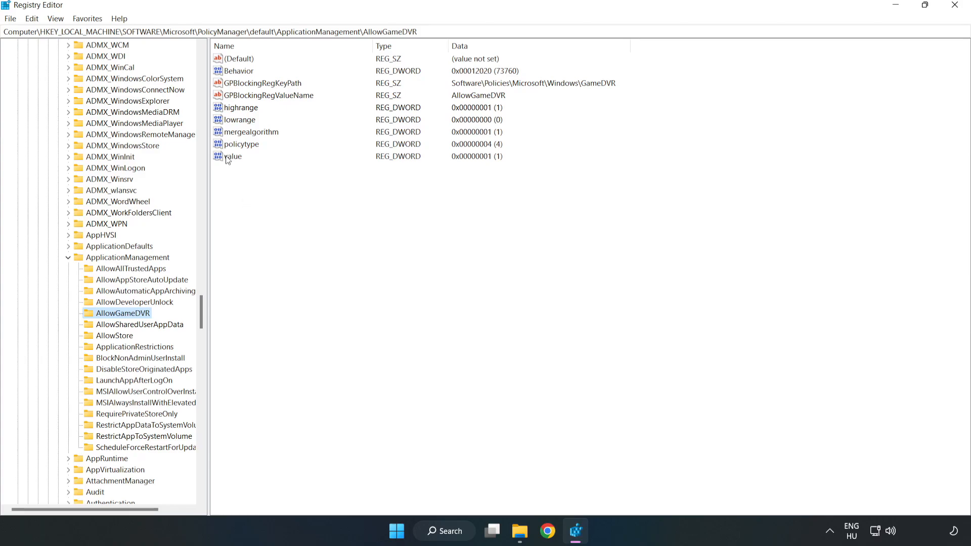
- Modify AllowGameDVR's value entry to 0, confirm, and close Registry Editor
right_click(233, 156)
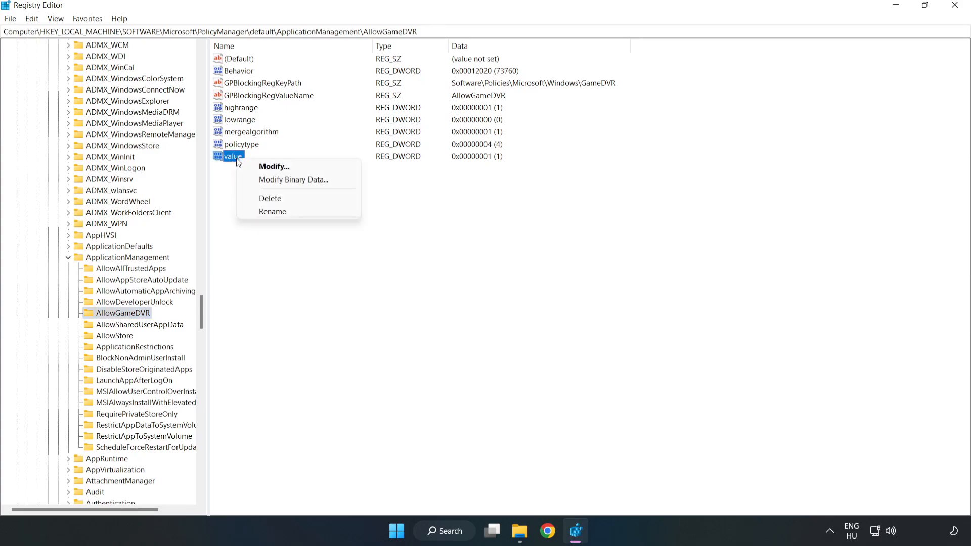
mouse_move(275, 166)
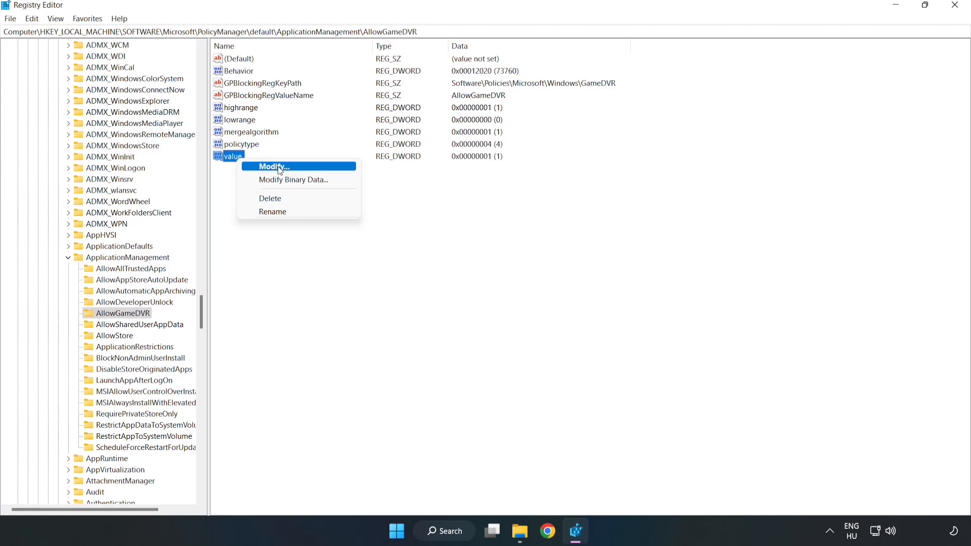
click(274, 167)
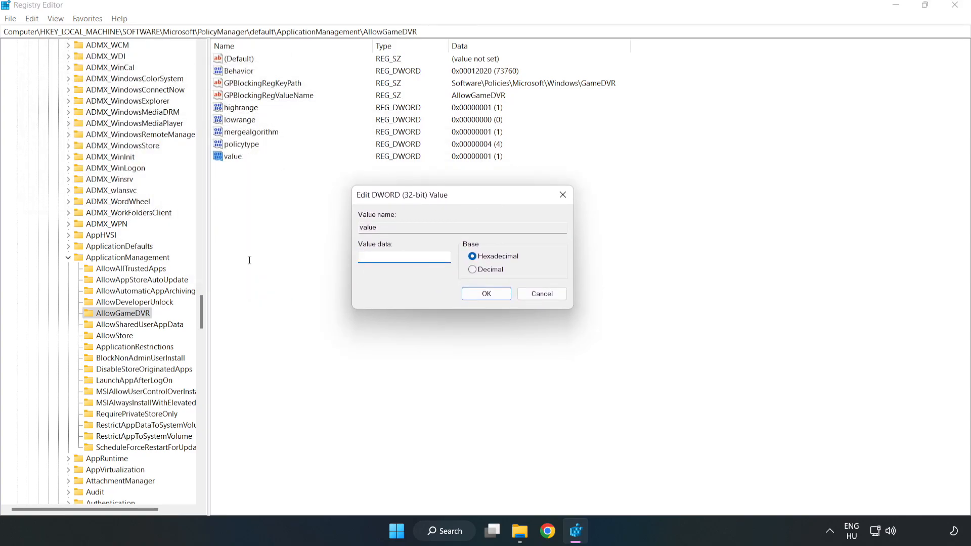
text(0)
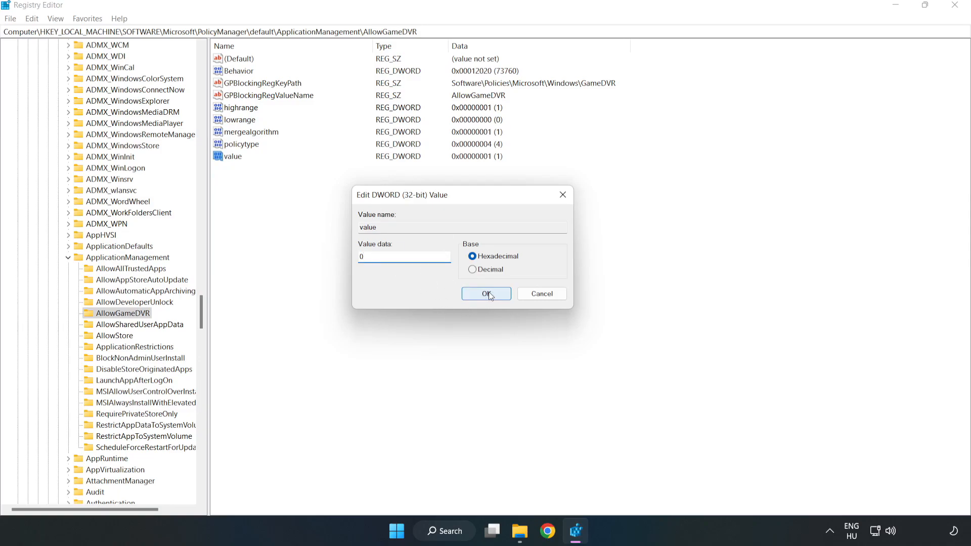
click(487, 293)
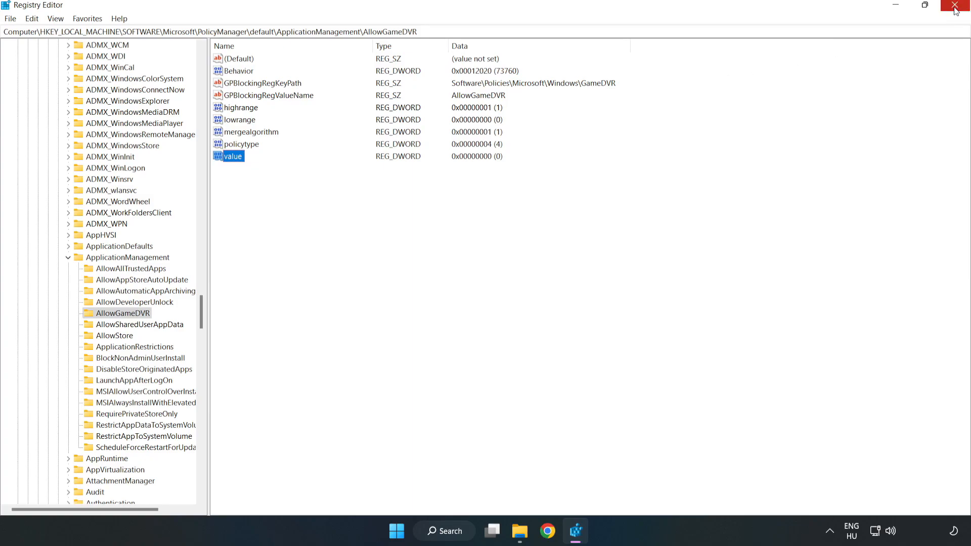
click(959, 5)
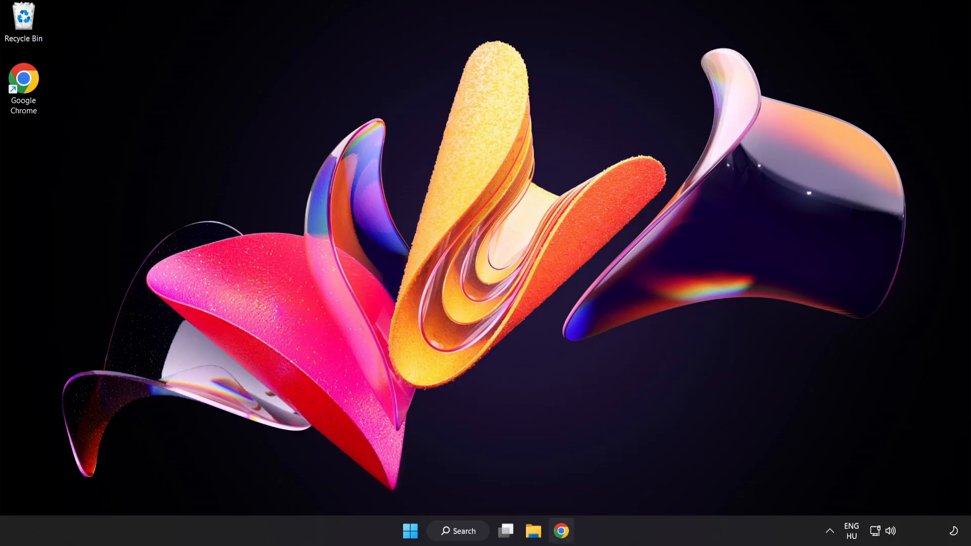
mouse_move(561, 531)
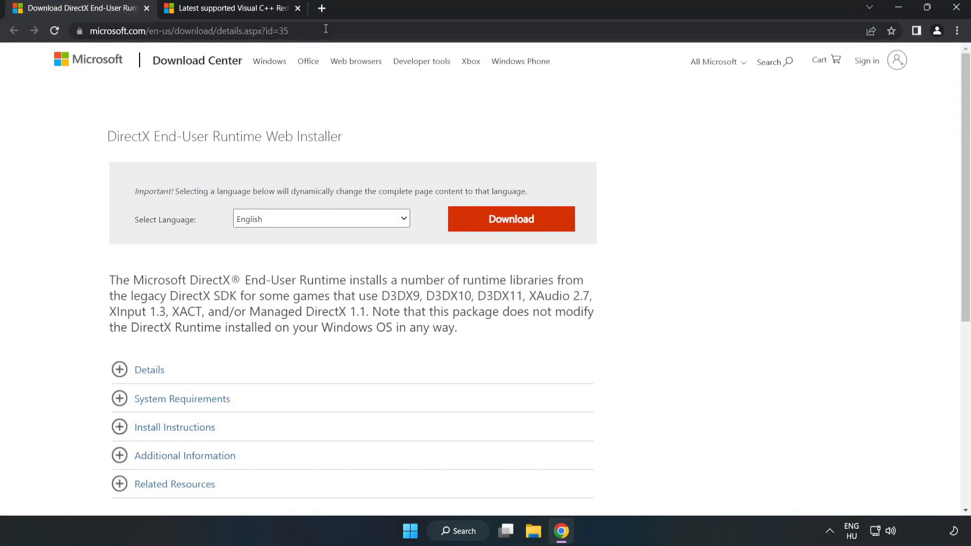
- Start the dxwebsetup.exe download from the DirectX End-User Runtime Web Installer page
click(186, 30)
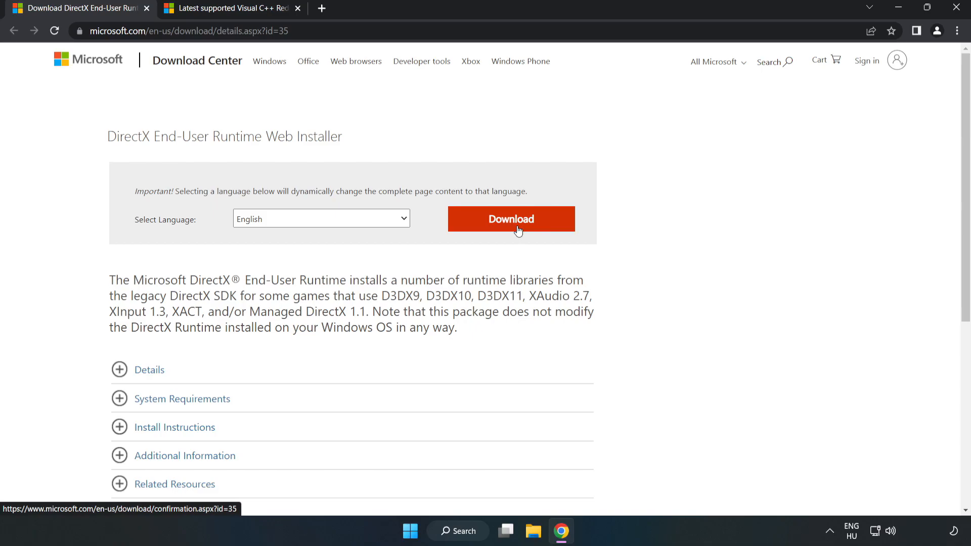
click(510, 218)
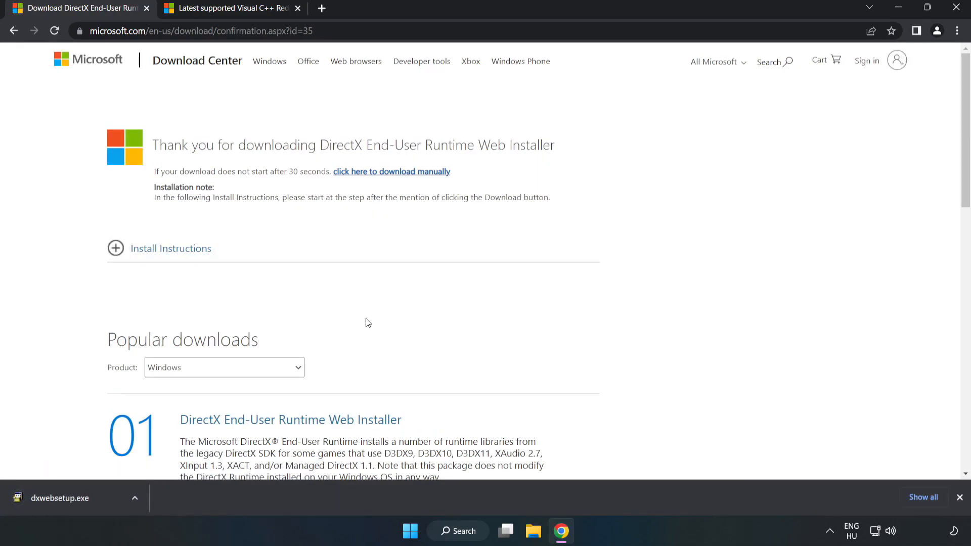
mouse_move(92, 507)
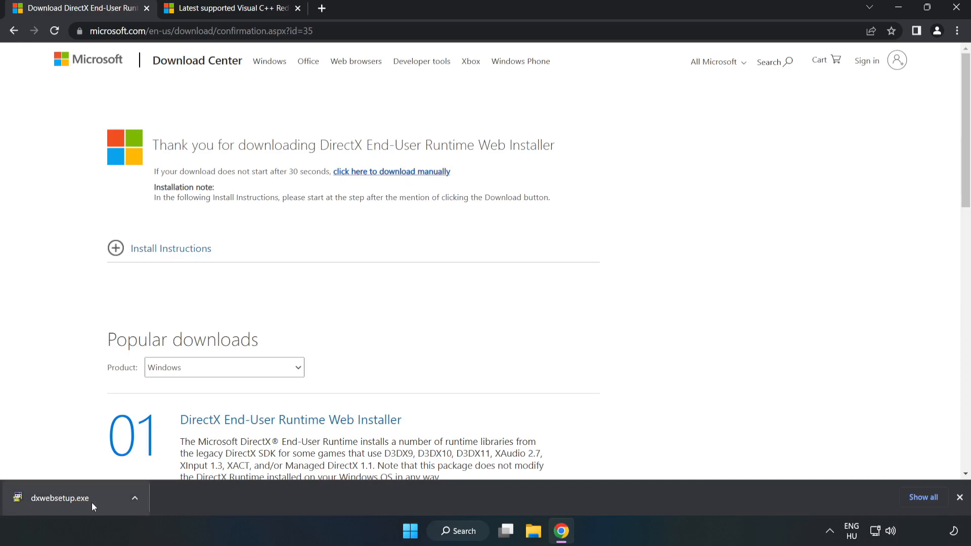
- Launch dxwebsetup.exe and accept the DirectX licence agreement
click(60, 498)
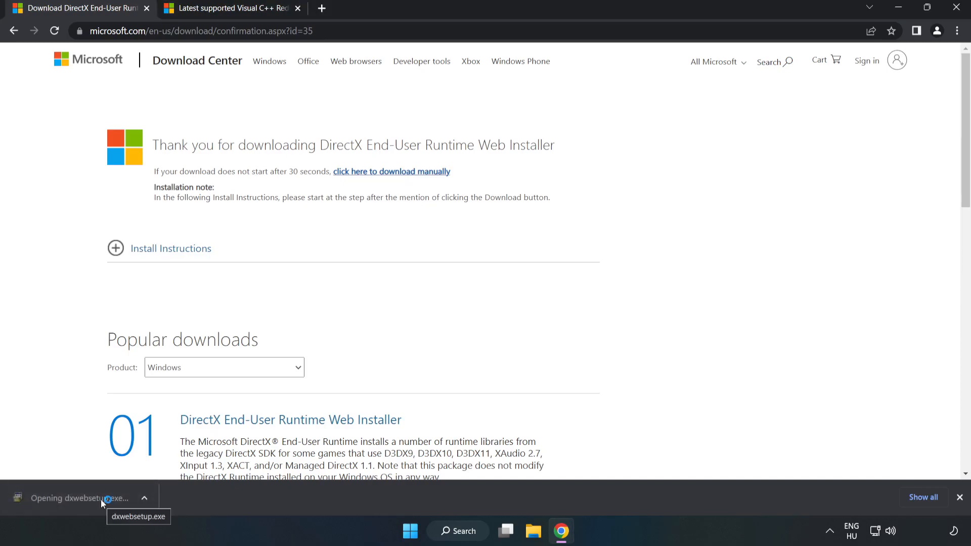
click(84, 497)
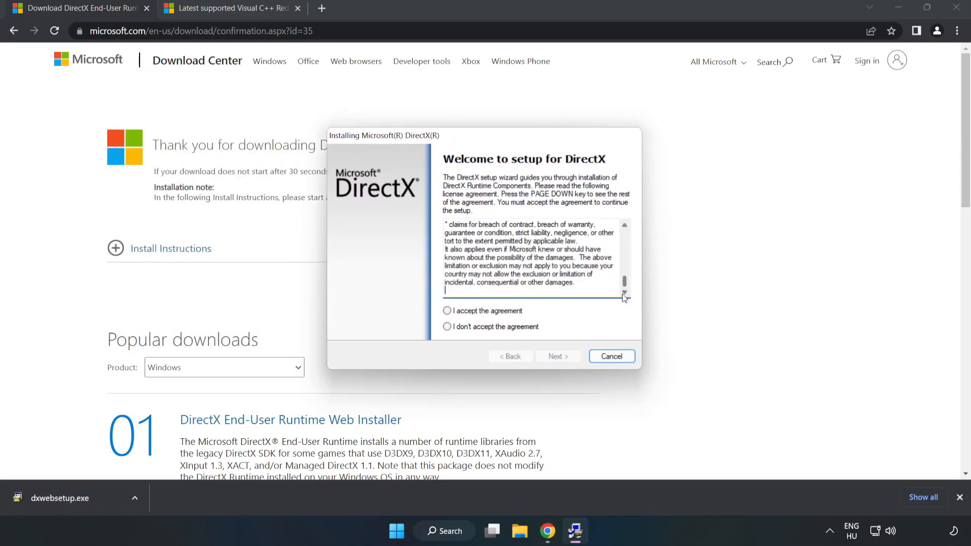
click(446, 311)
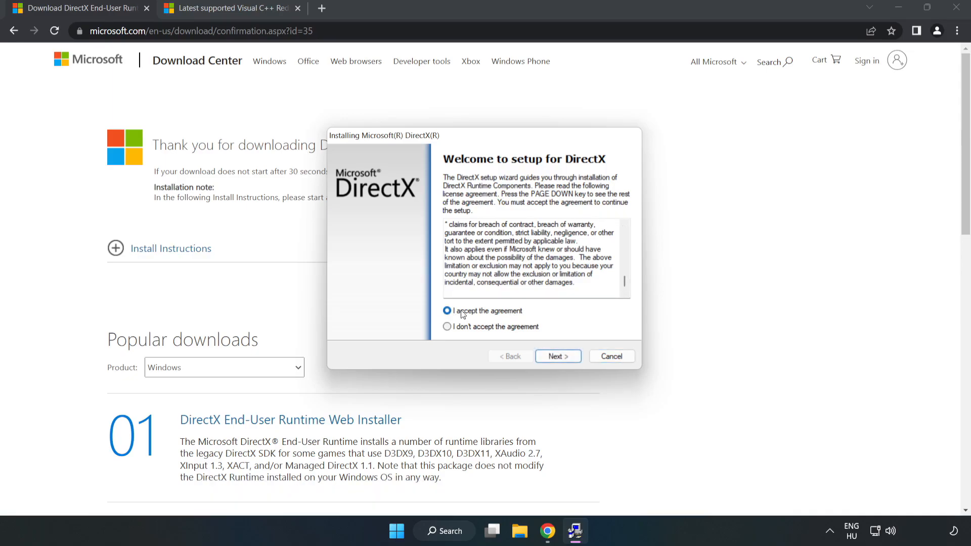
click(557, 356)
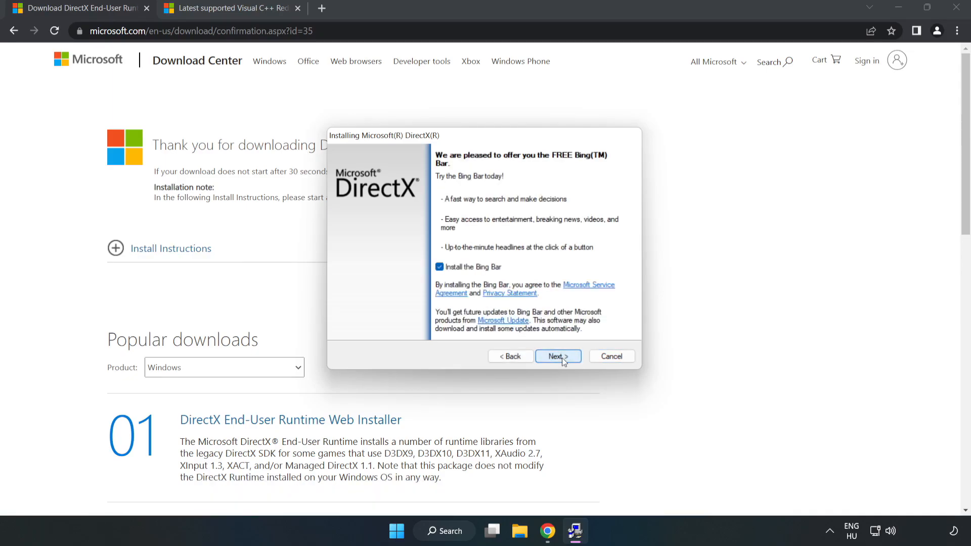
- Decline the Bing Bar, let DirectX Setup complete and finish the wizard
click(438, 266)
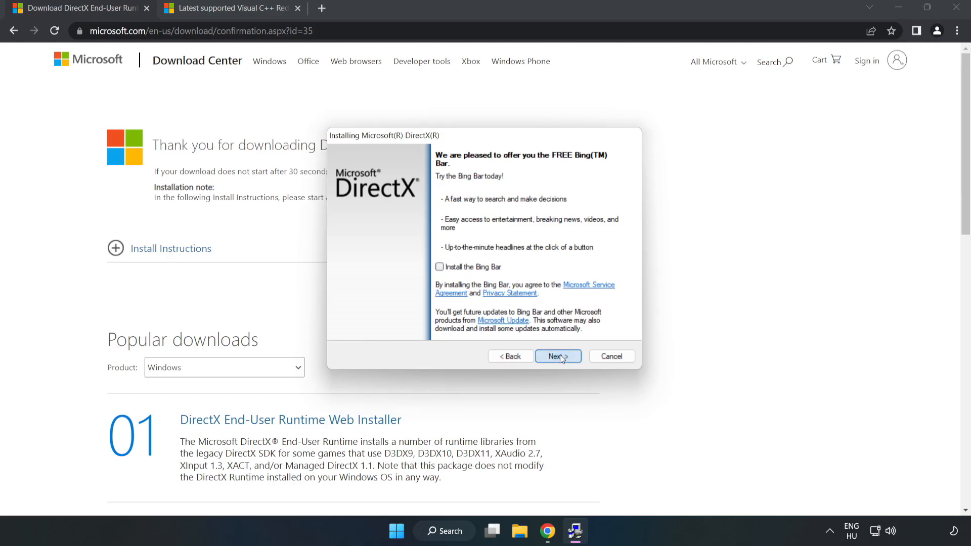
click(556, 356)
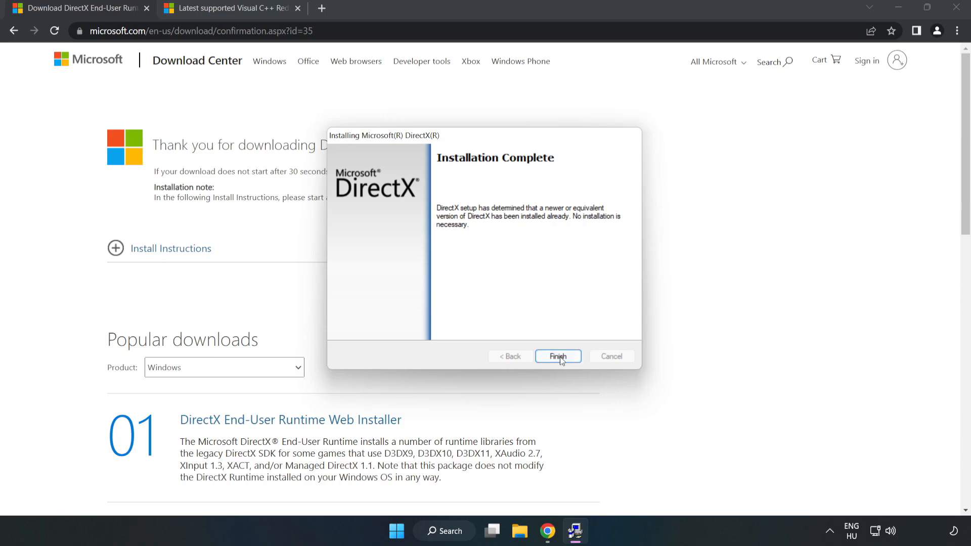
click(556, 356)
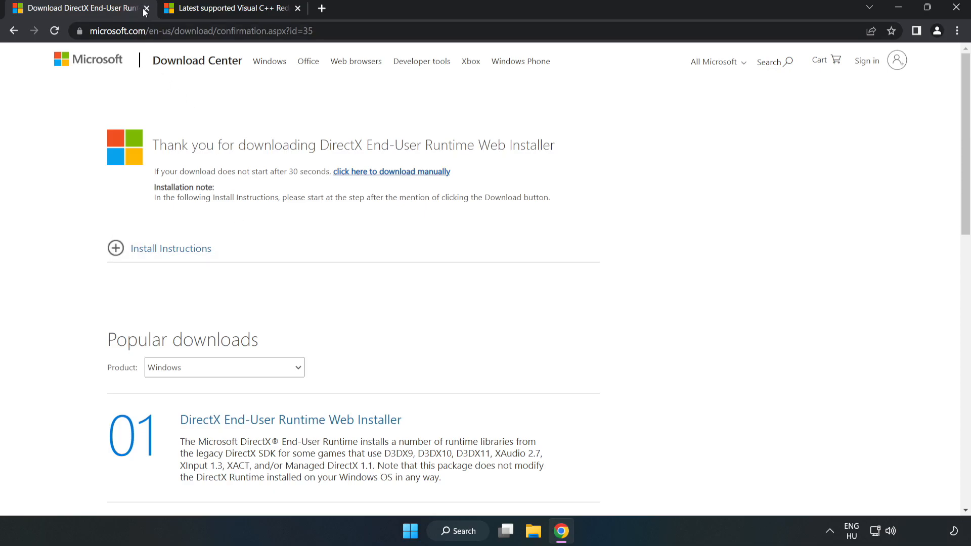
- Close the Download Center page and bring the 2015–2022 redistributable table into view
click(146, 8)
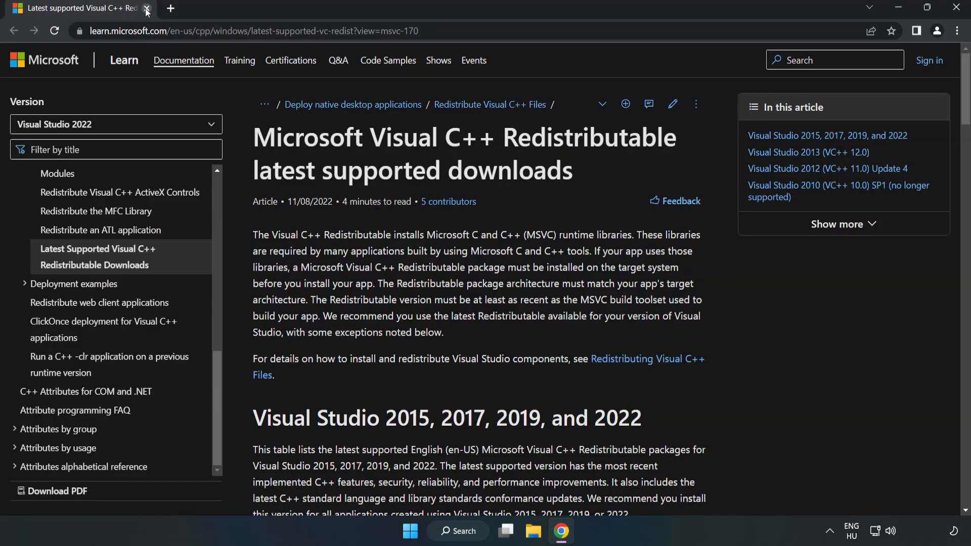
click(252, 32)
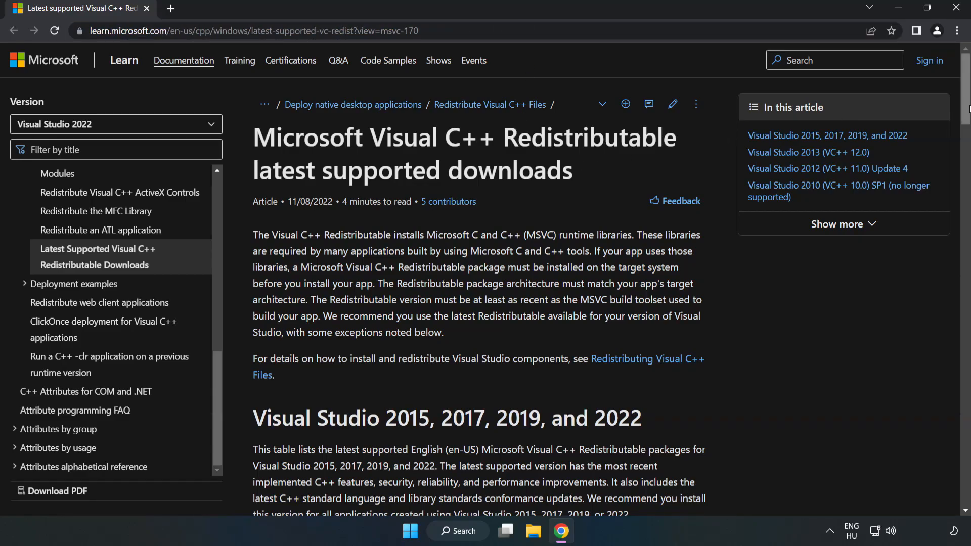
scroll(down, 3)
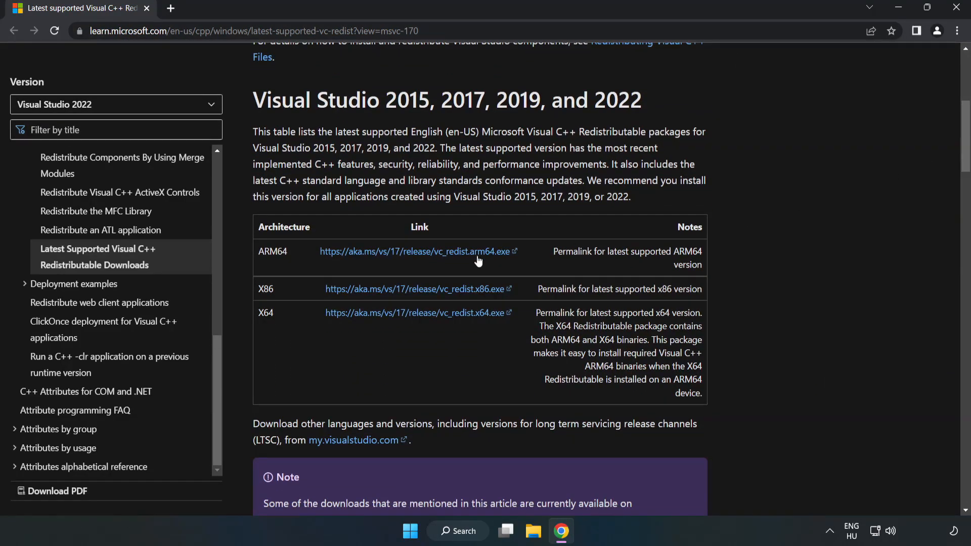
- Download the ARM64, x86 and x64 Visual C++ installers and launch VC_redist.arm64.exe
click(416, 288)
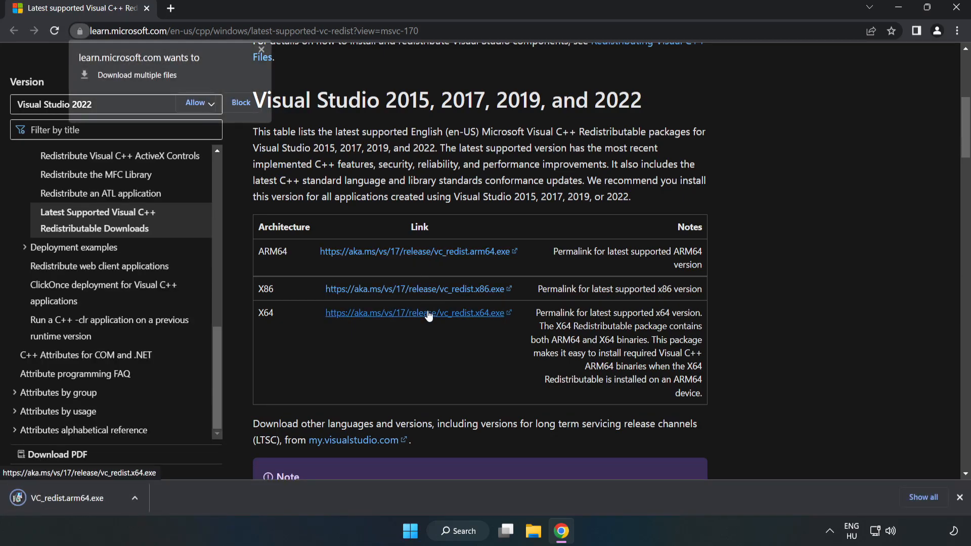
click(194, 102)
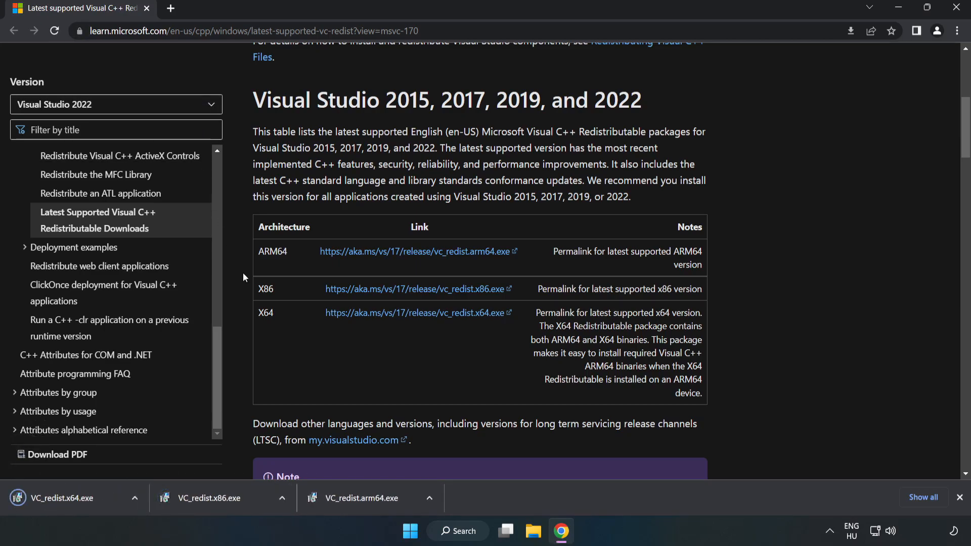
click(364, 498)
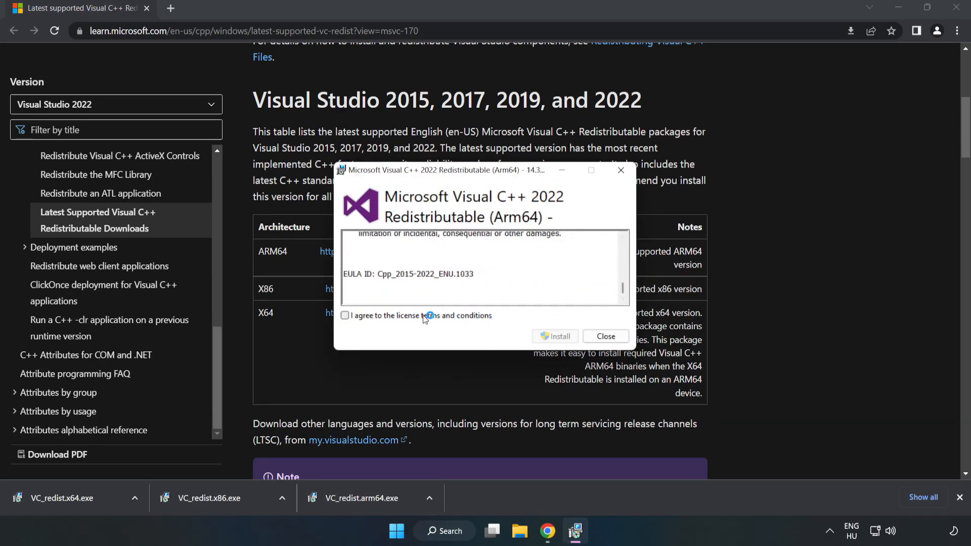
- Attempt the ARM64 redistributable install and dismiss its unsupported-processor failure
click(345, 316)
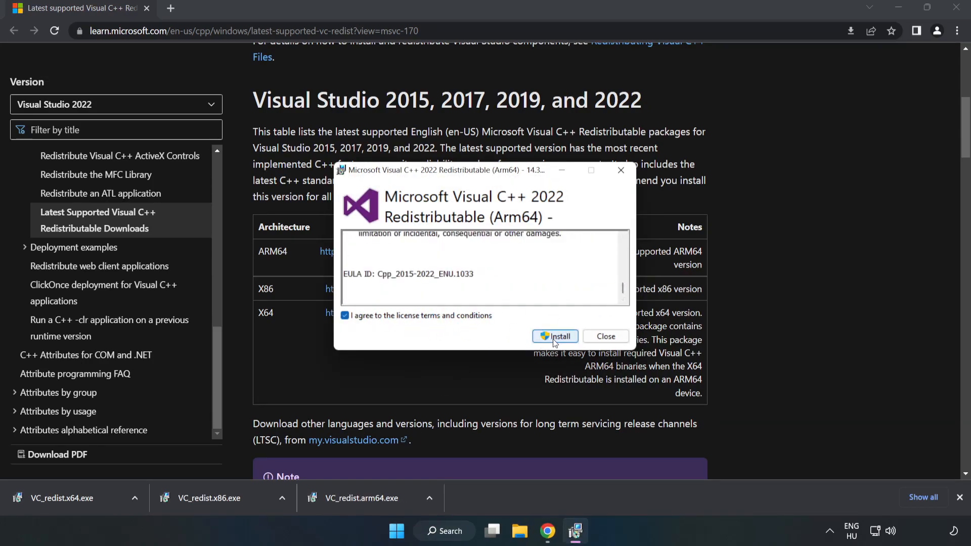
click(556, 336)
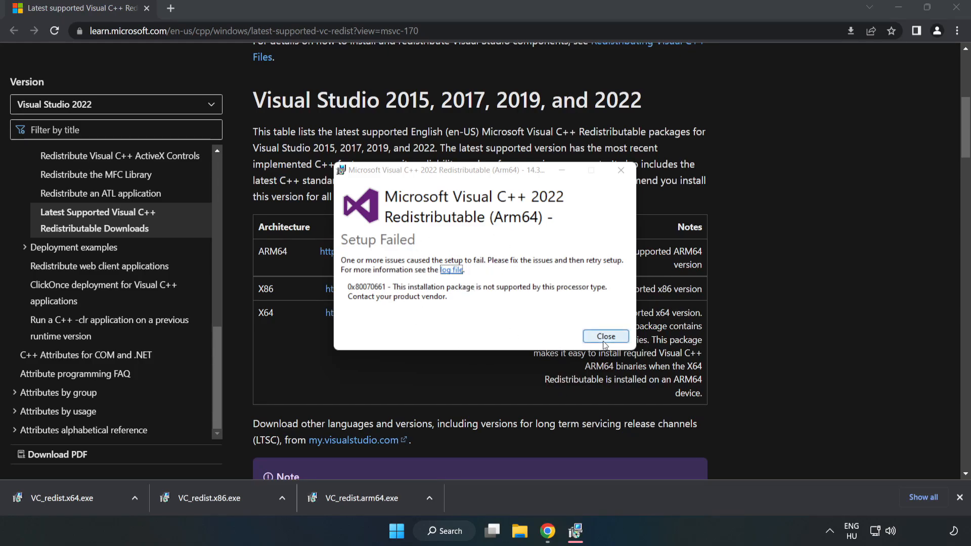
click(605, 336)
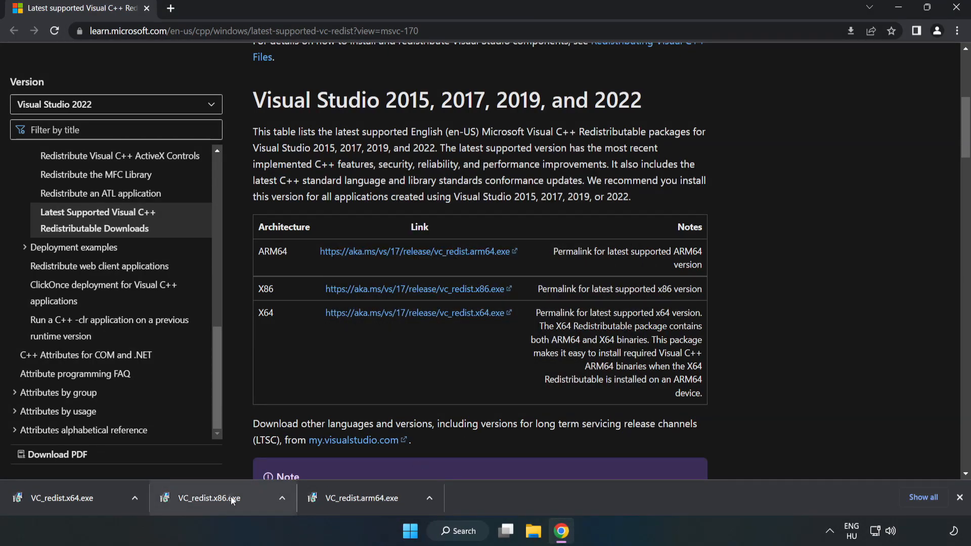
- Install VC_redist.x86.exe and VC_redist.x64.exe successfully, closing x64 setup without restarting
click(208, 498)
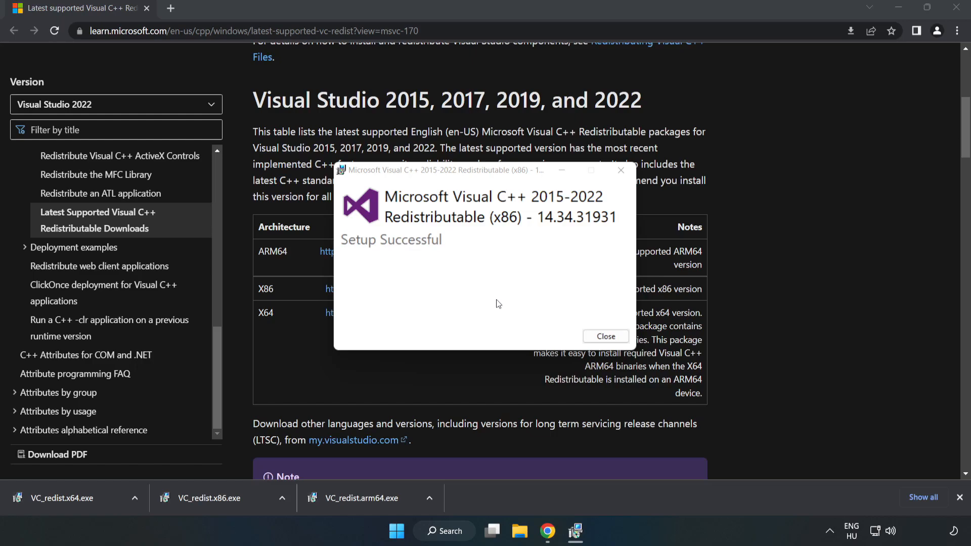
click(605, 335)
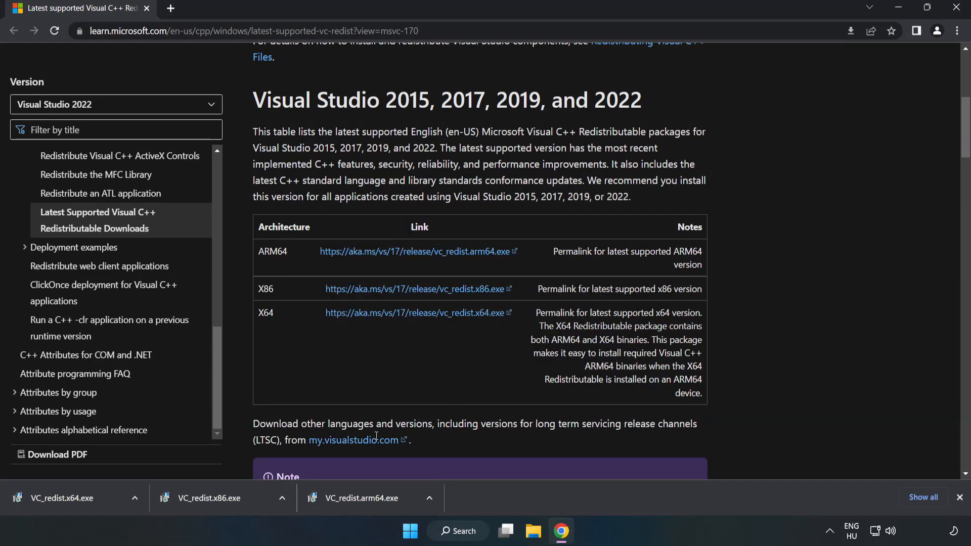
click(74, 498)
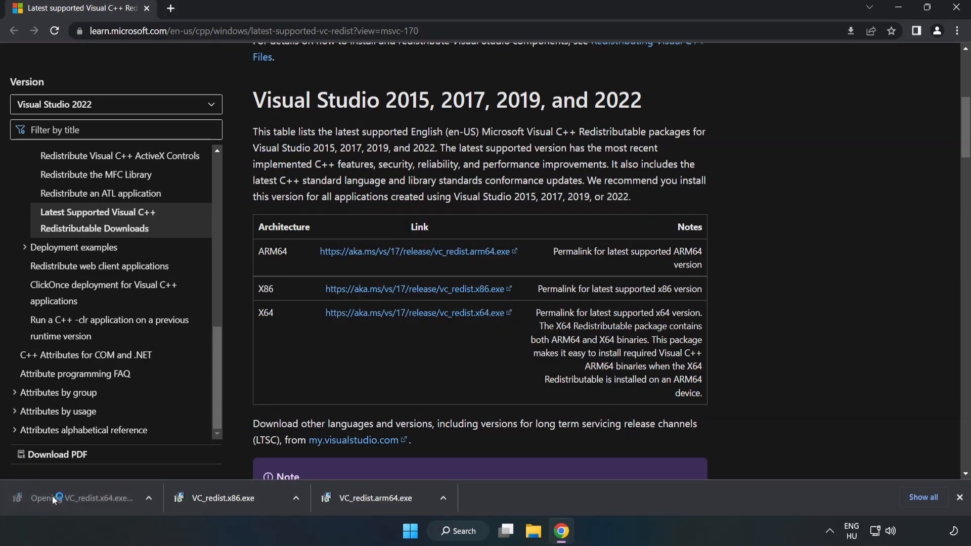
click(82, 498)
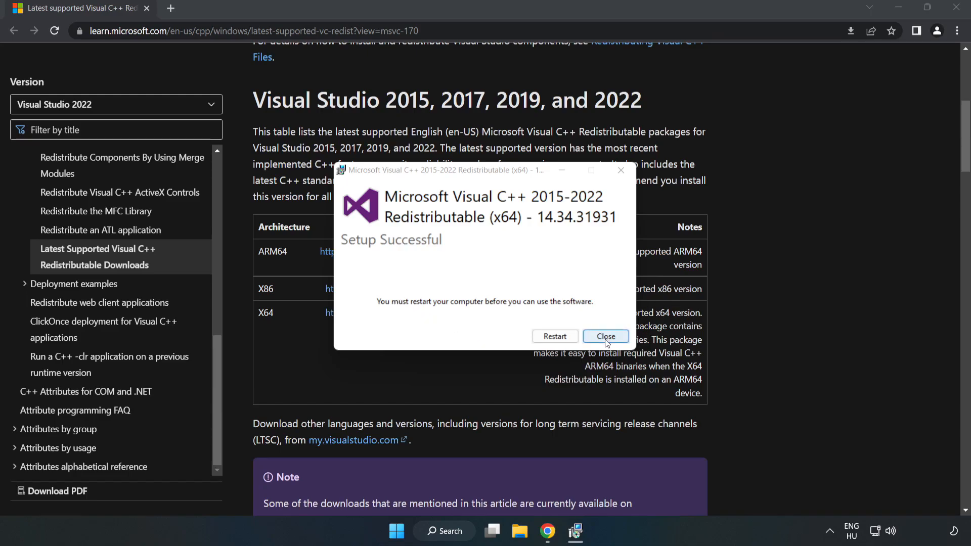
click(605, 336)
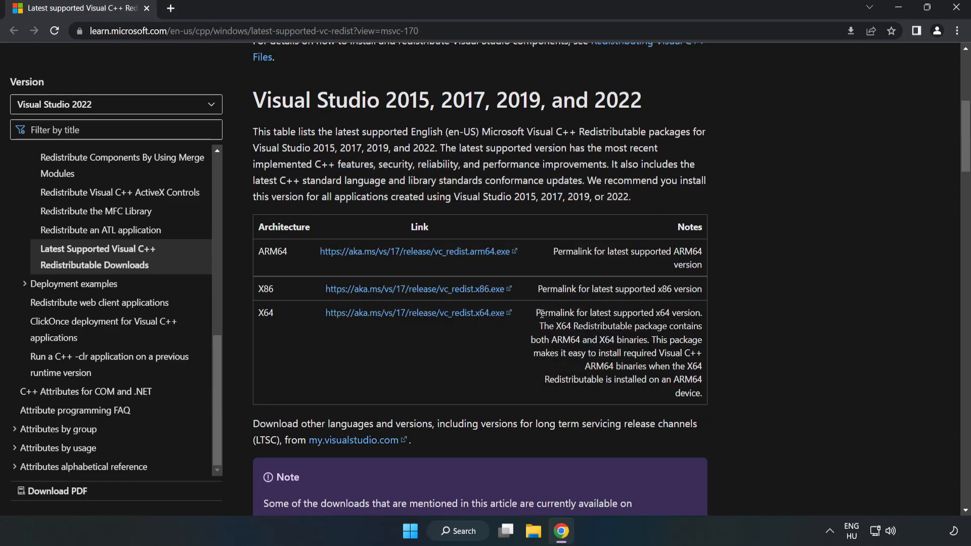
mouse_move(955, 9)
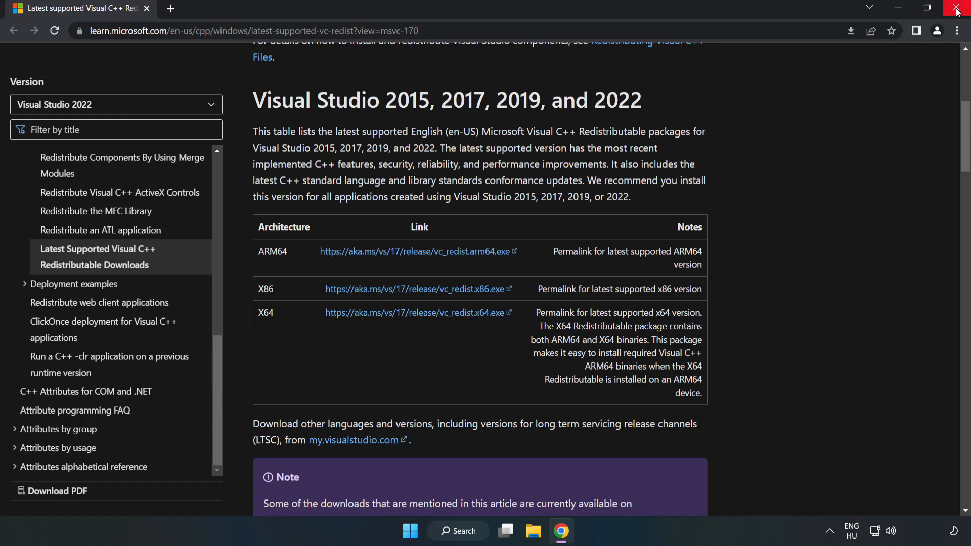
- Close Chrome and show the Start menu's Sleep, Shut down and Restart power options
click(957, 8)
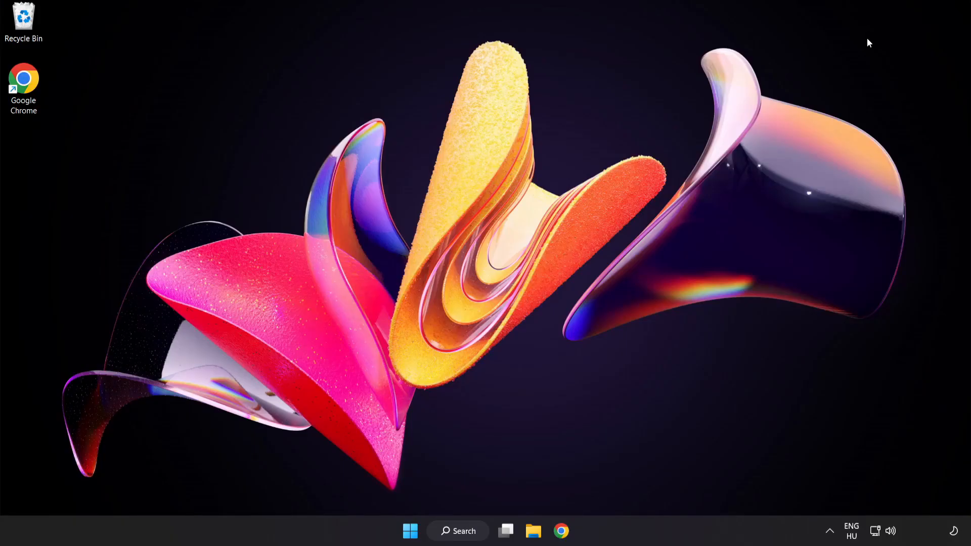
click(410, 531)
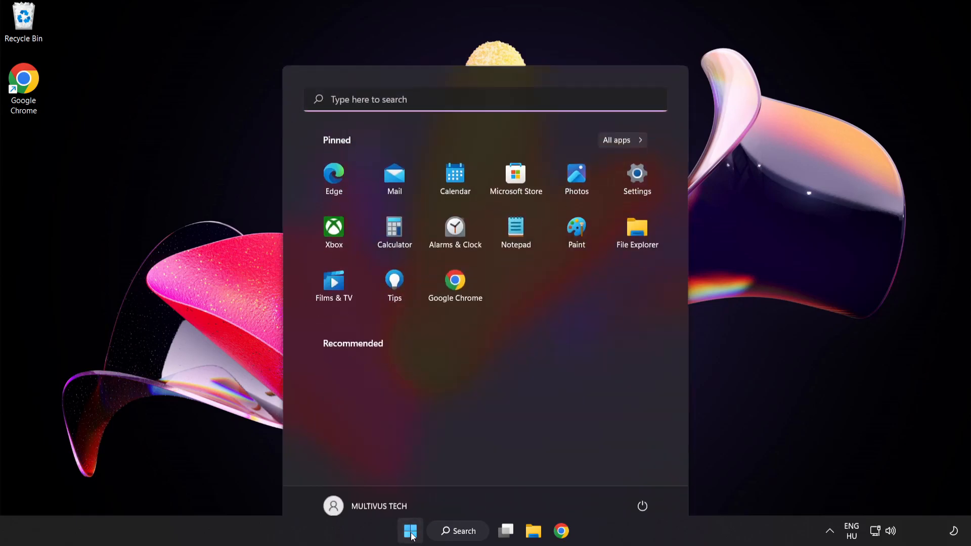
click(642, 506)
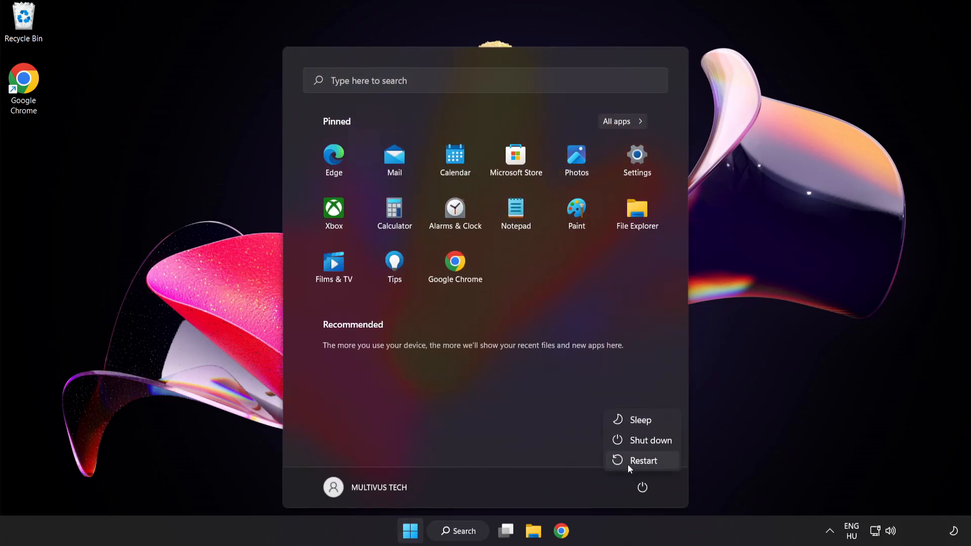
mouse_move(647, 463)
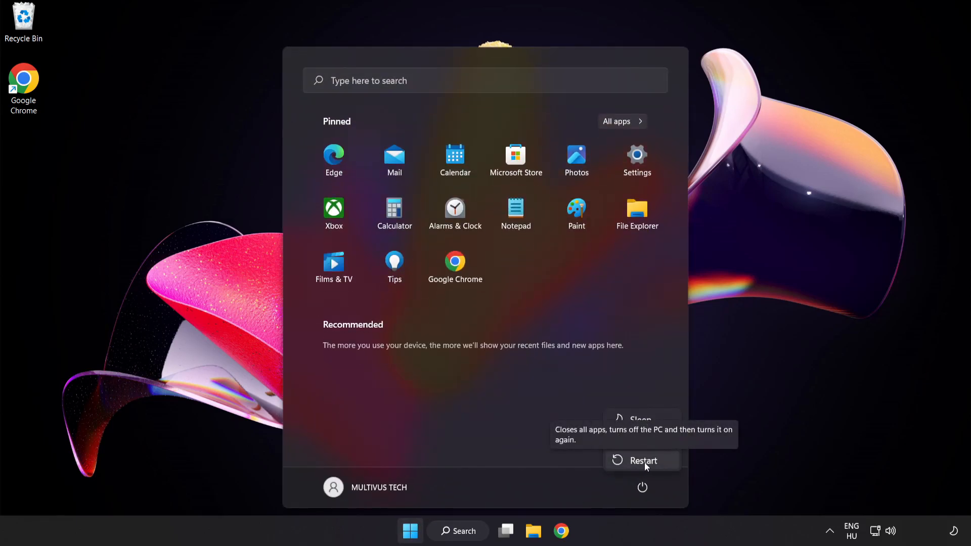